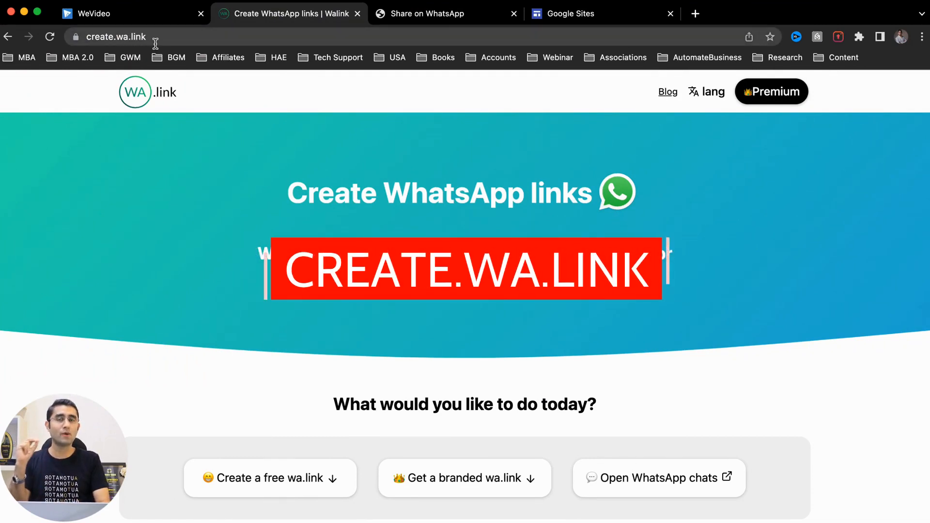
# - Scroll to the free wa.link form and activate its Custom message box for typing
pyautogui.scroll(-3)
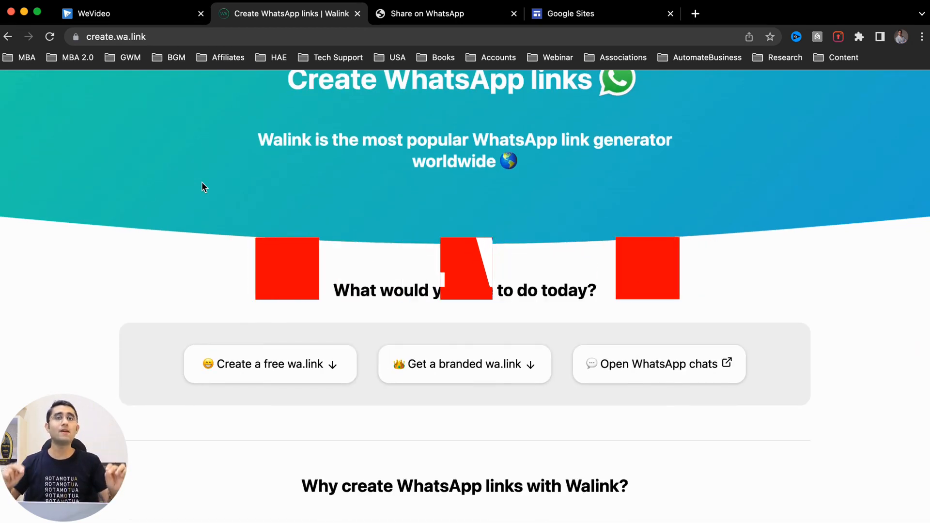
pyautogui.scroll(-3)
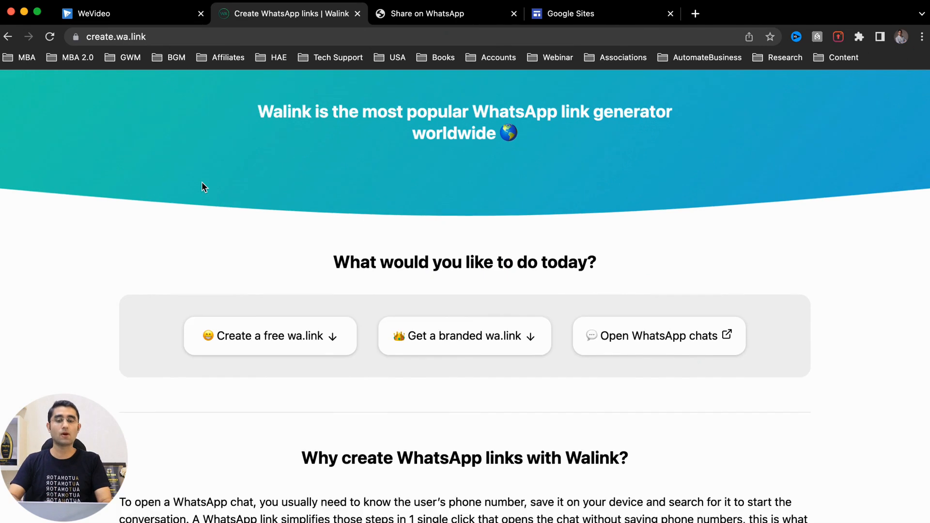
pyautogui.scroll(-3)
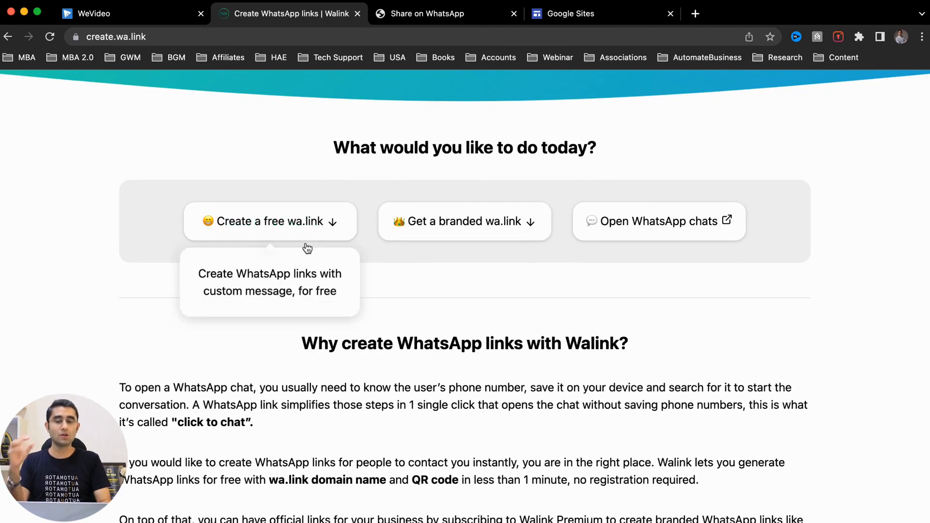
pyautogui.moveTo(464, 220)
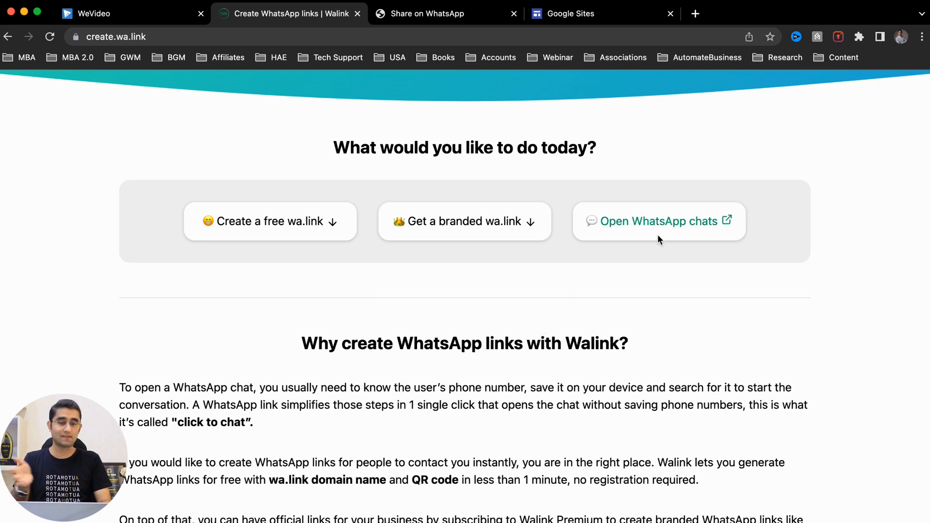
pyautogui.scroll(-3)
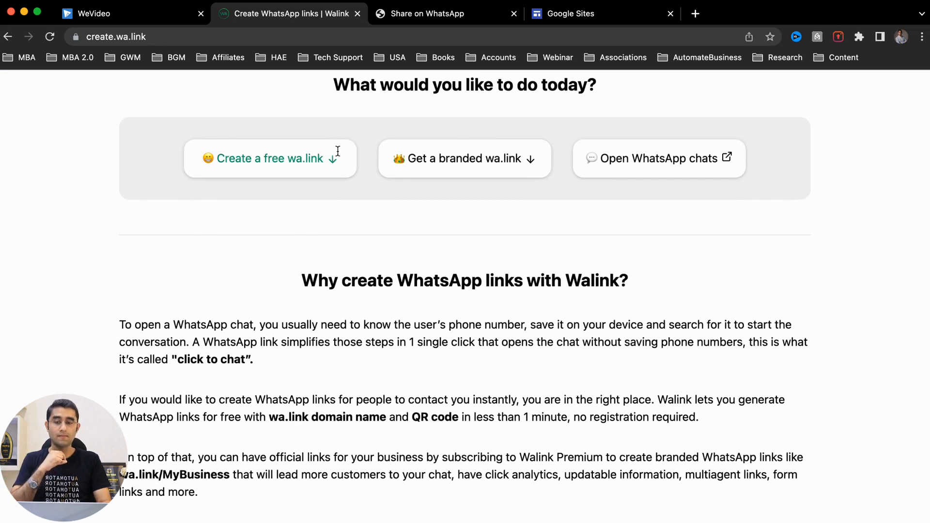
pyautogui.scroll(-3)
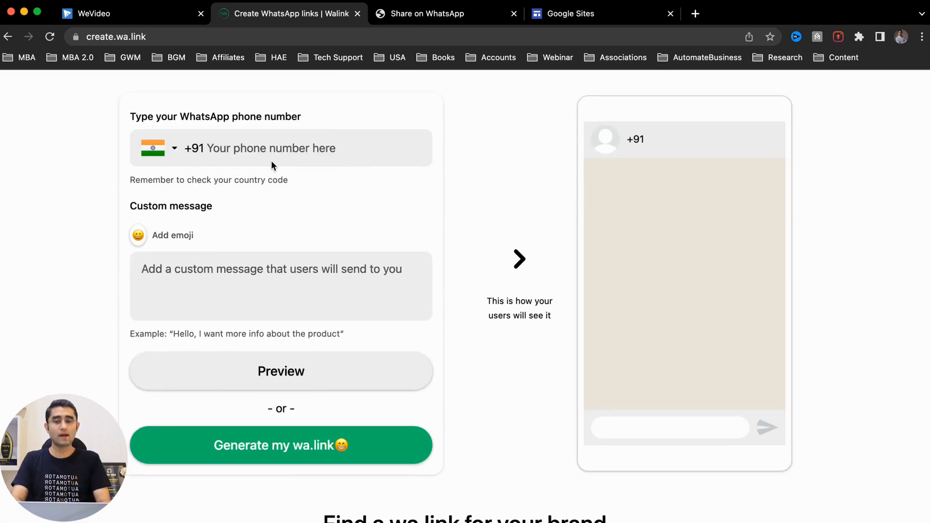
pyautogui.click(274, 148)
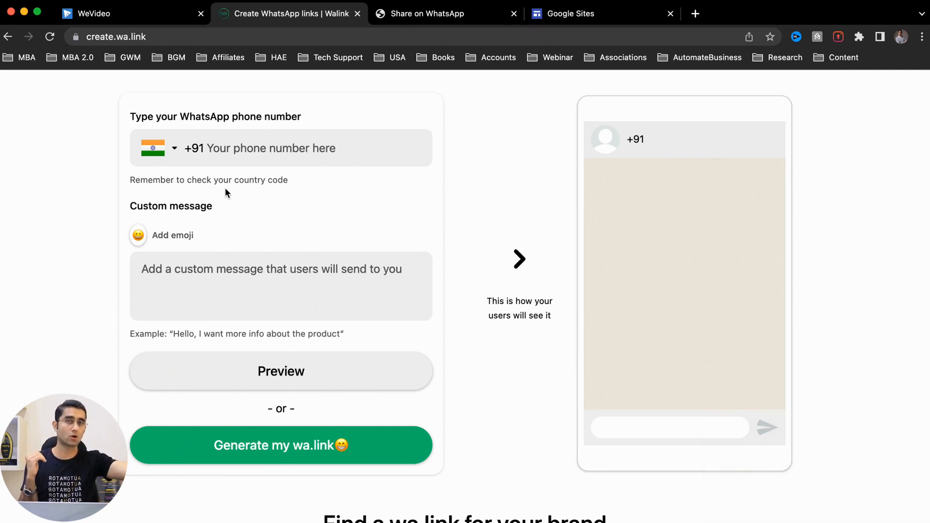
pyautogui.click(268, 147)
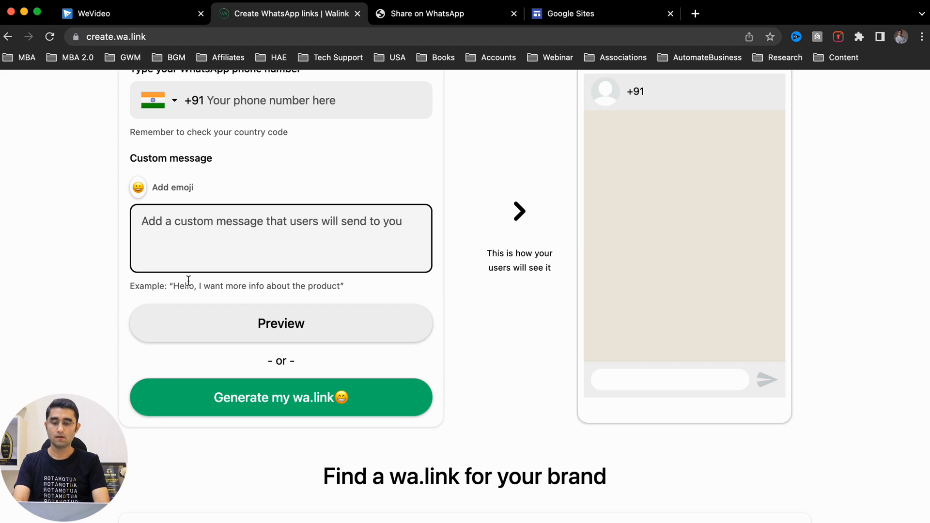
# - Write the greeting to ABC and a first enquiry line, then select the second line to replace it
pyautogui.write('Dear')
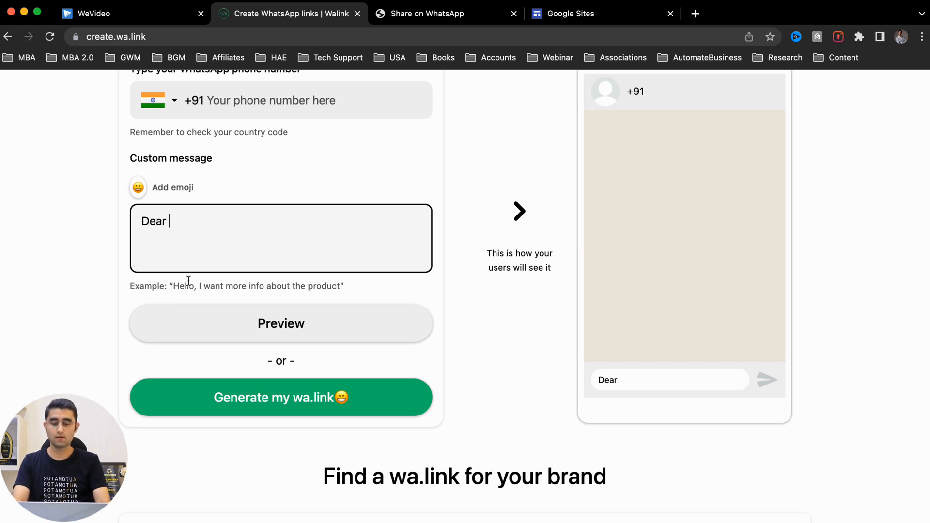
pyautogui.write('A')
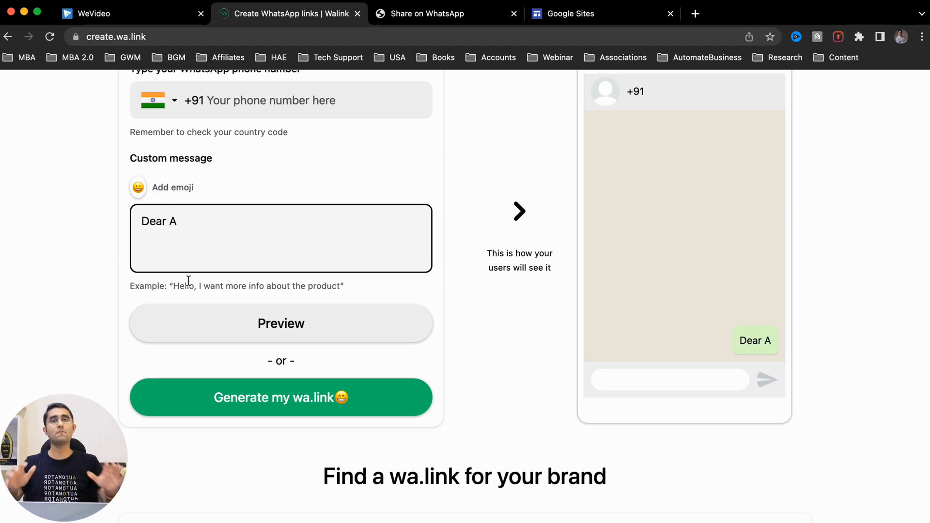
pyautogui.write('BC')
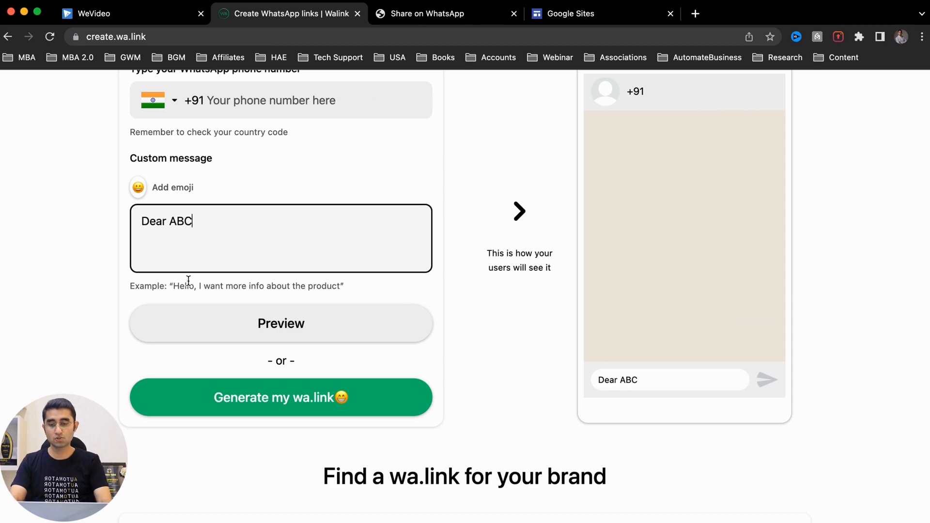
pyautogui.click(281, 324)
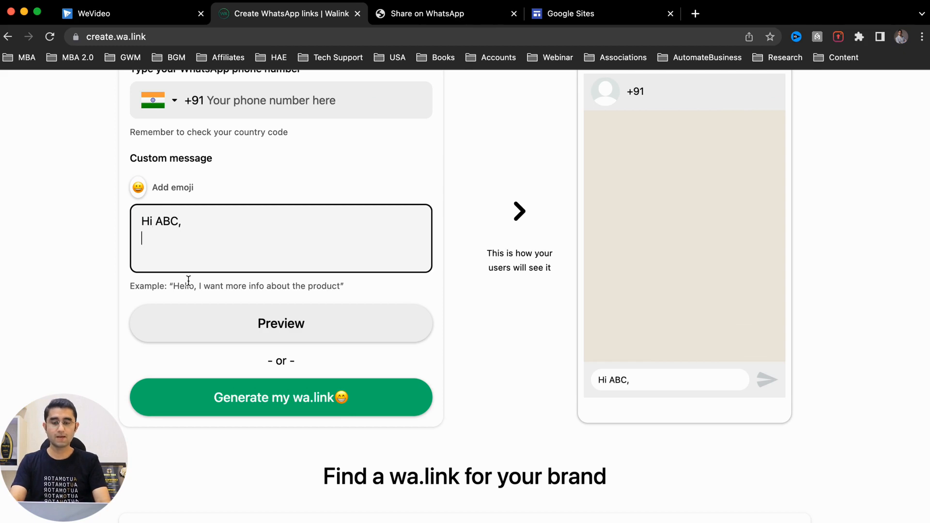
pyautogui.write('I want to enquire about')
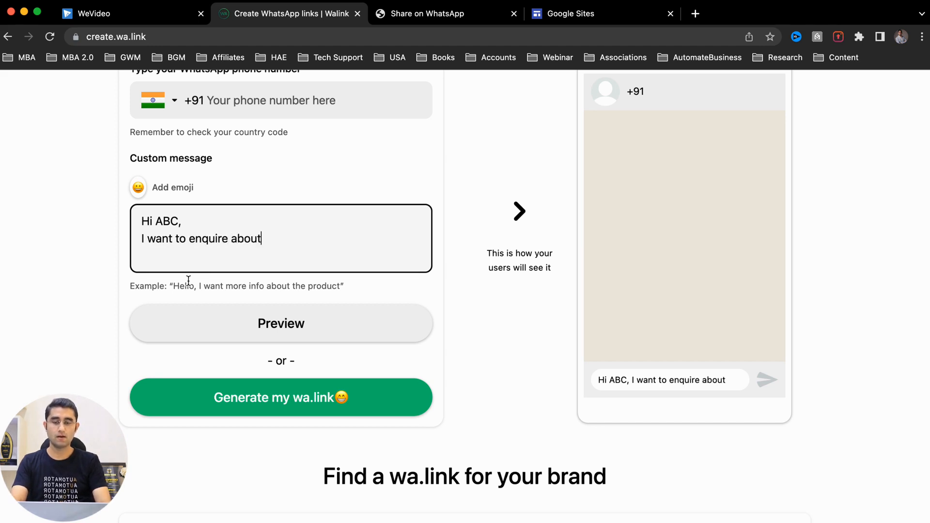
pyautogui.write('....')
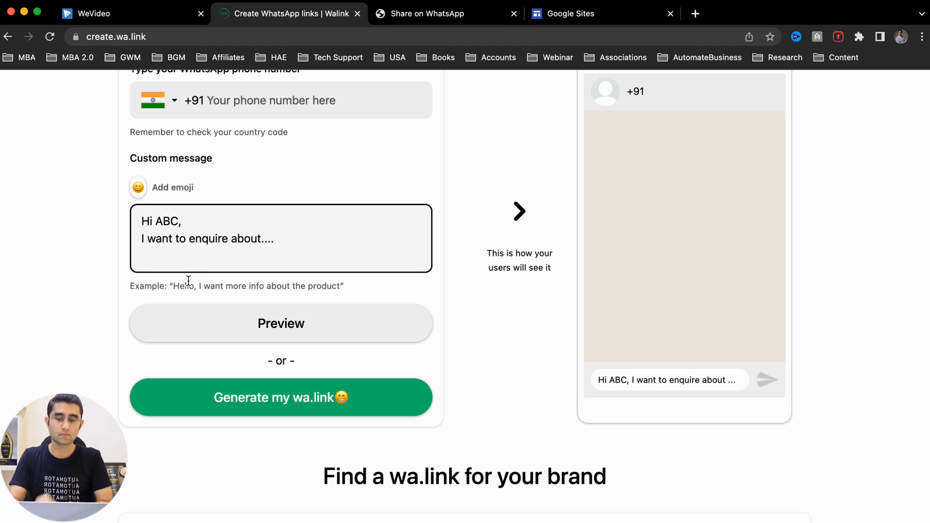
pyautogui.click(281, 324)
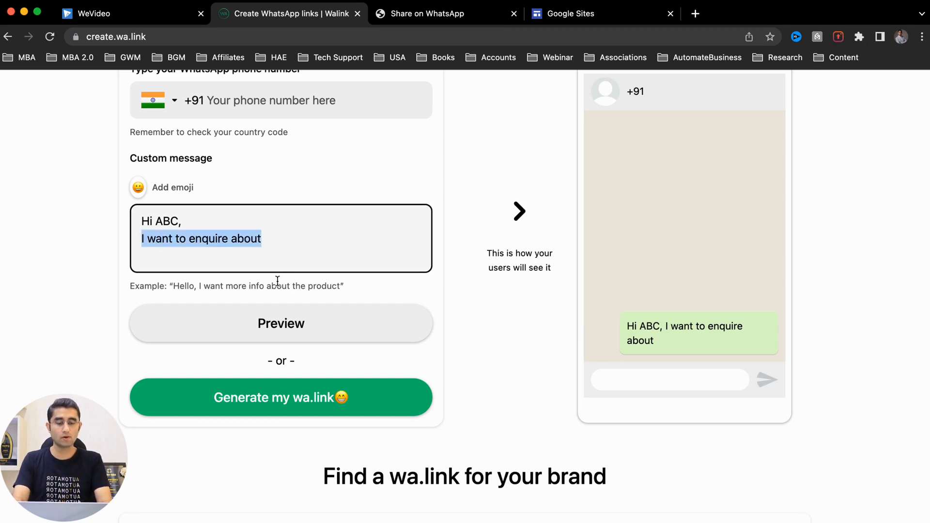
# - Rewrite the second line so the message reads 'Hi ABC, I want to enquire about your services.'
pyautogui.write('Please call me')
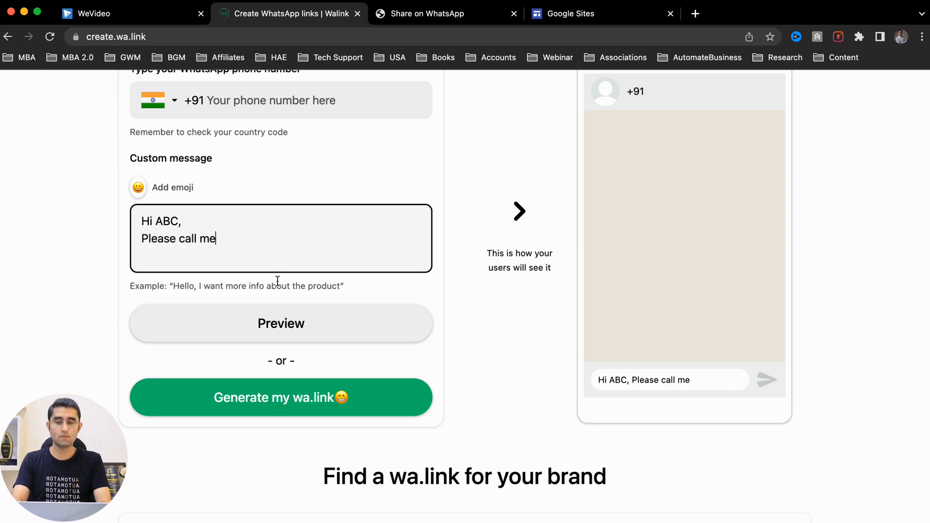
pyautogui.write('back')
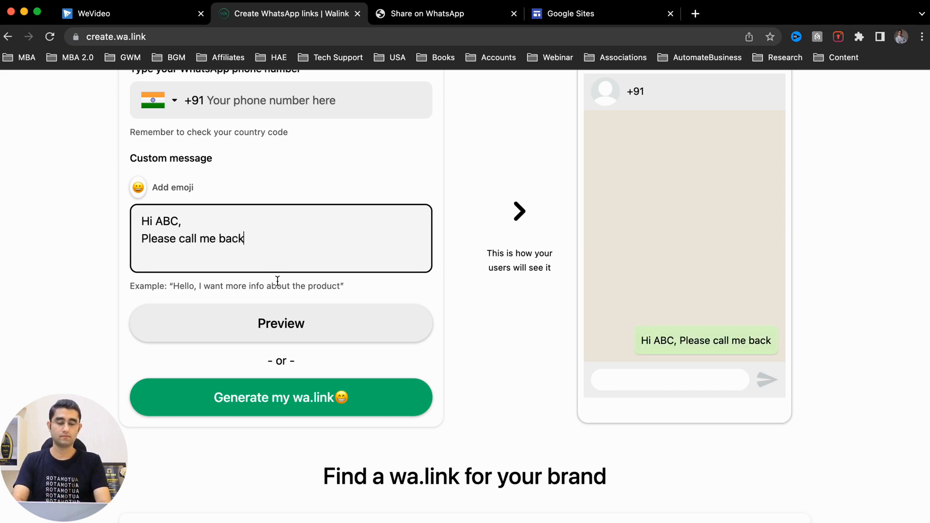
pyautogui.write(', I need yo')
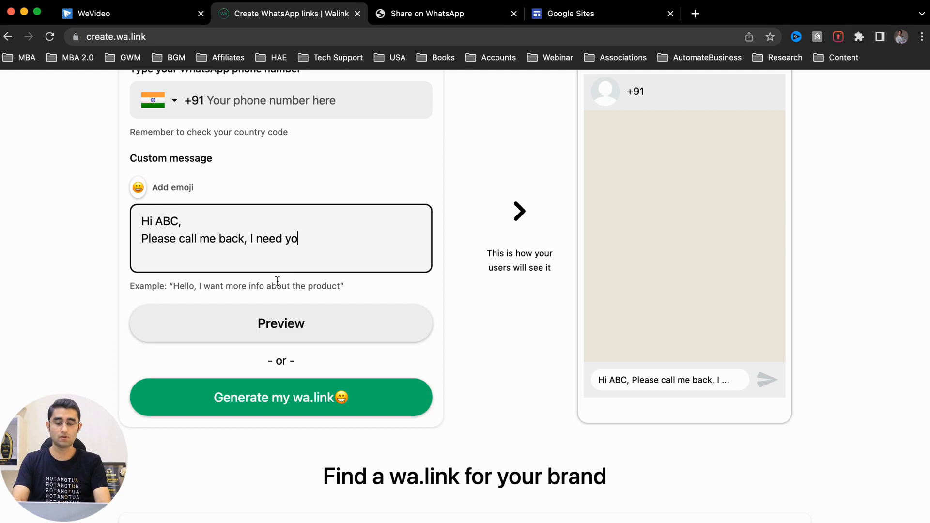
pyautogui.write('ur services')
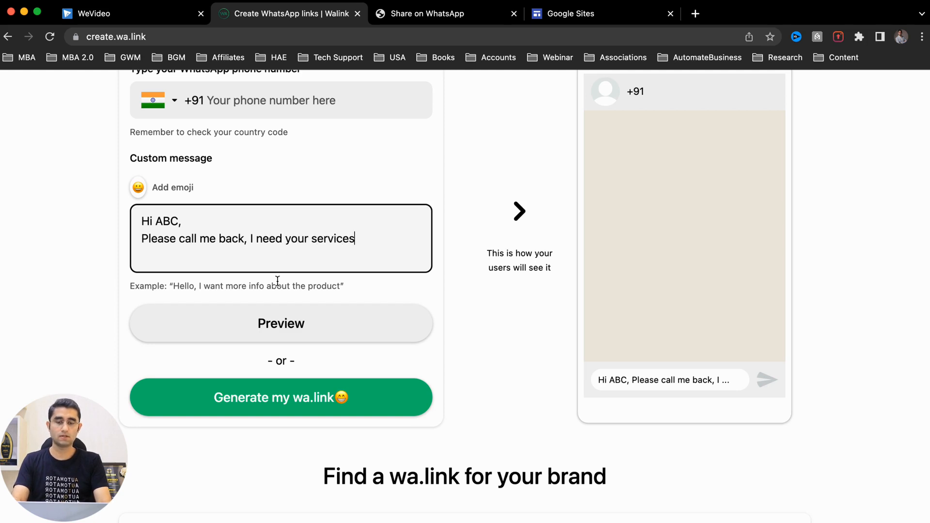
pyautogui.write('want to')
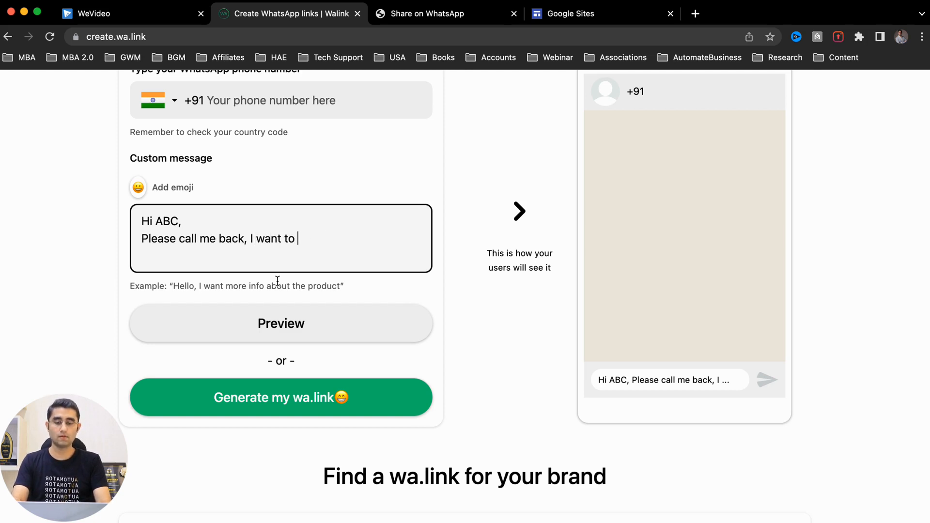
pyautogui.write('enquire')
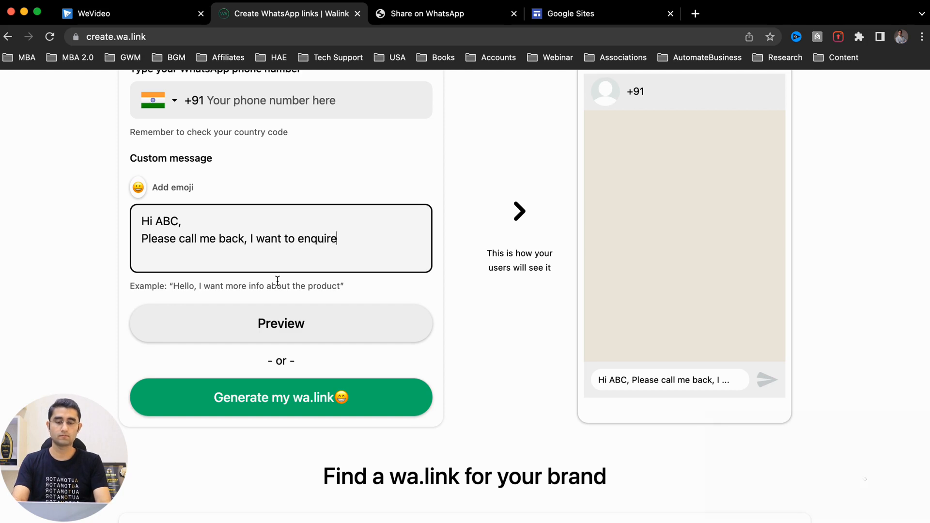
pyautogui.write('abourt your services.')
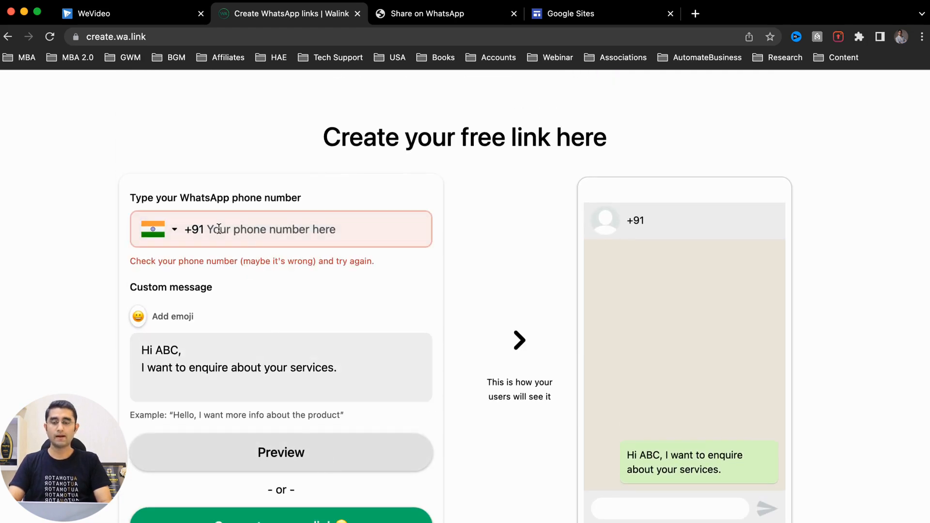
# - Preview the WhatsApp chat link with the message and decline the 'Open WhatsApp?' prompt
pyautogui.click(279, 230)
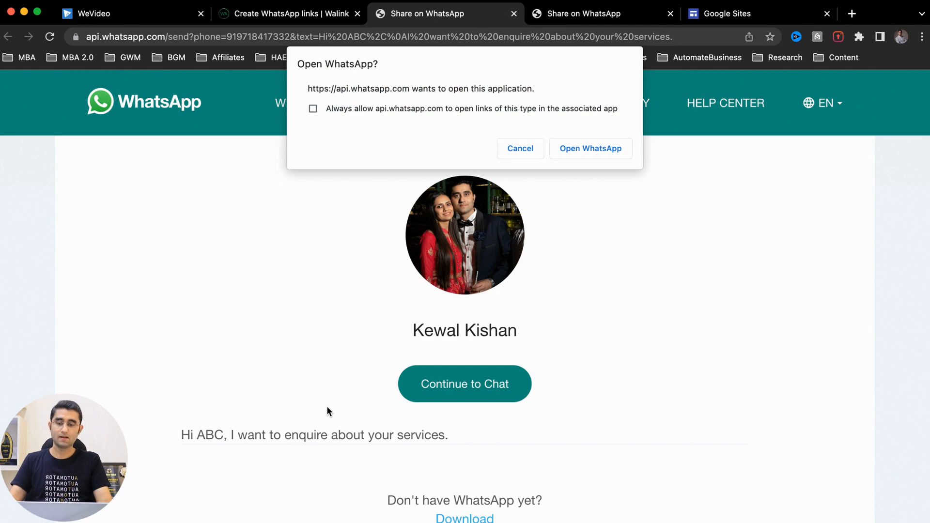
pyautogui.moveTo(417, 402)
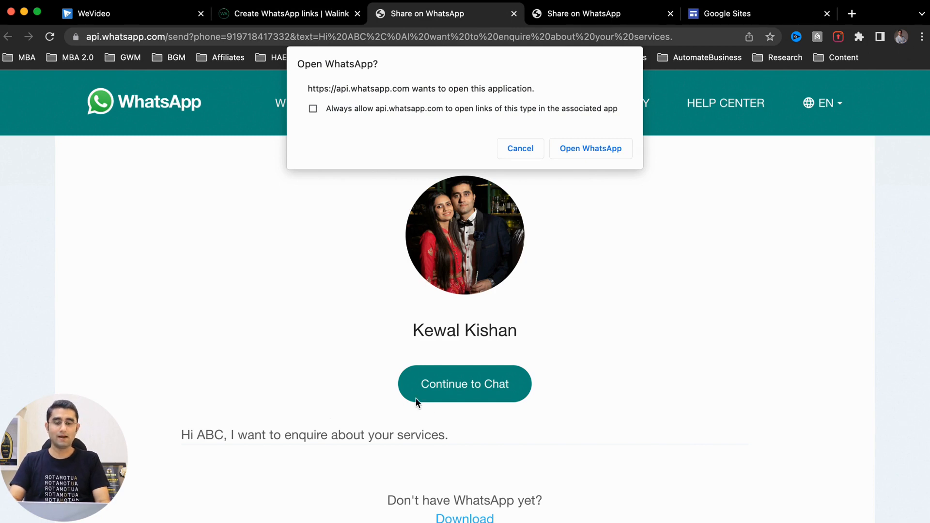
pyautogui.moveTo(437, 392)
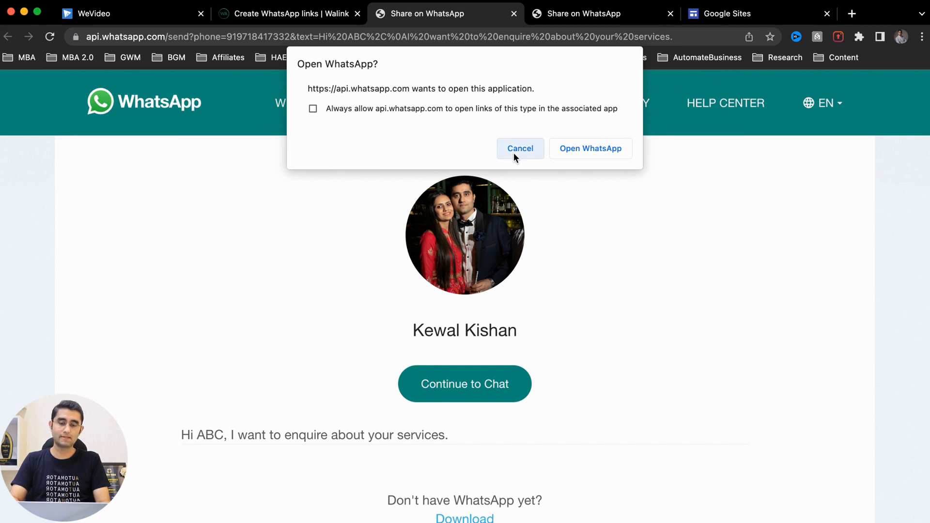
pyautogui.click(519, 149)
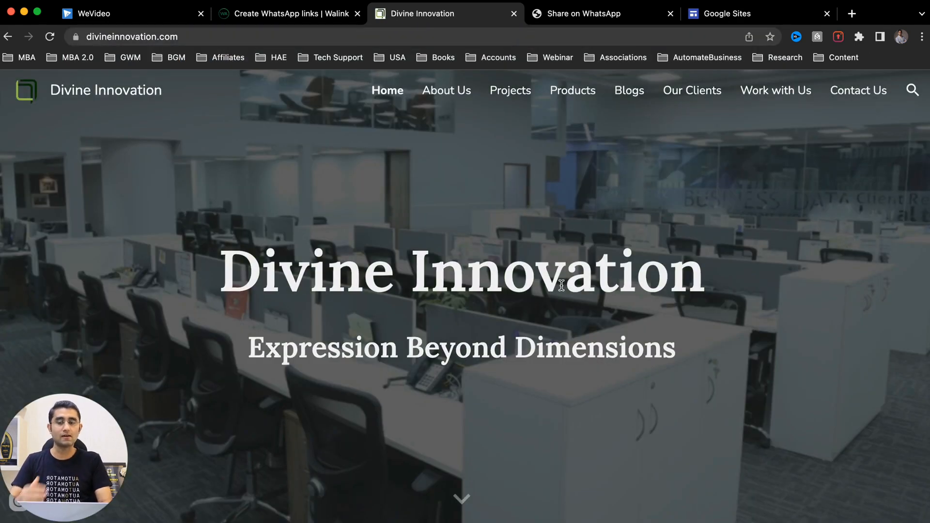
# - Scroll the Divine Innovation homepage to its WhatsApp button, then return to the Walink link creator
pyautogui.scroll(-3)
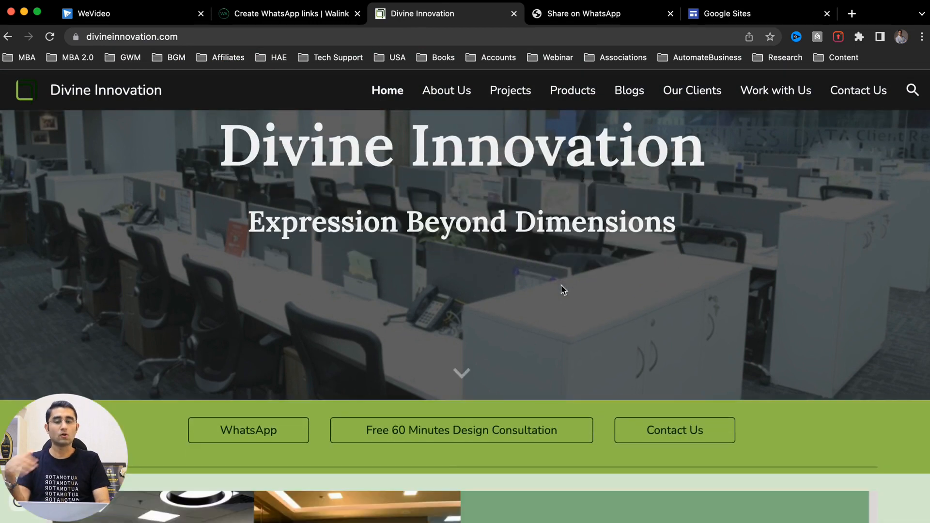
pyautogui.scroll(-3)
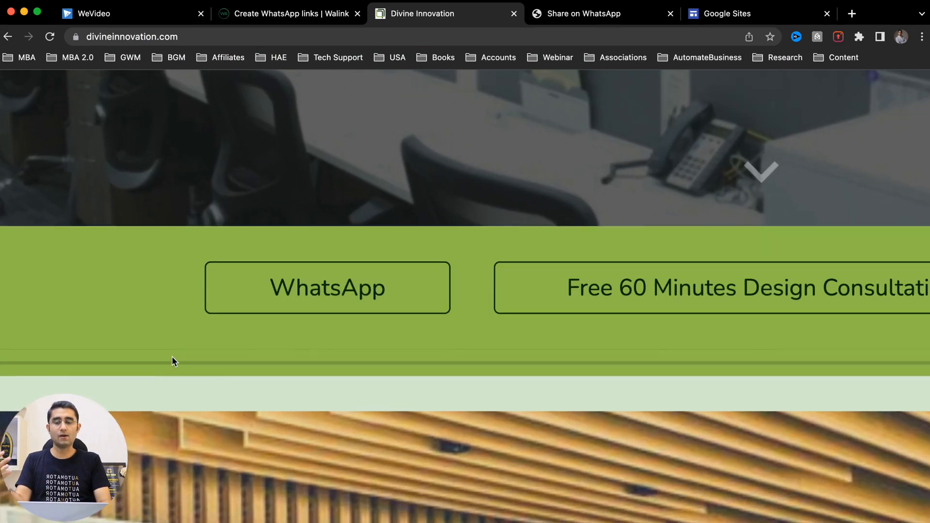
pyautogui.scroll(-3)
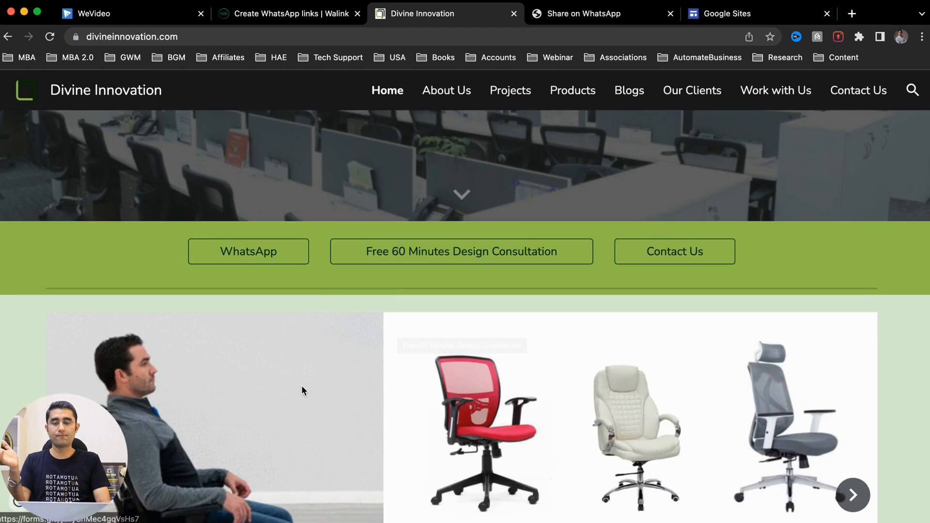
pyautogui.scroll(-3)
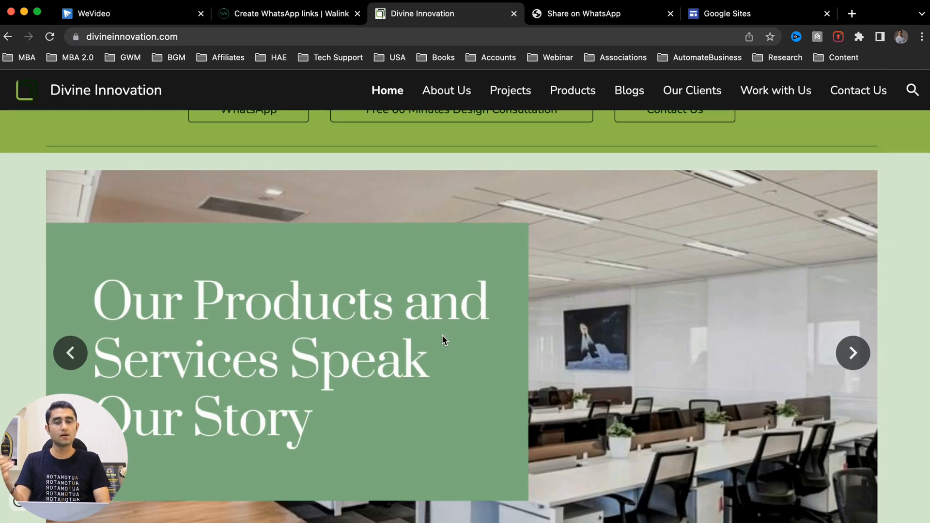
pyautogui.scroll(3)
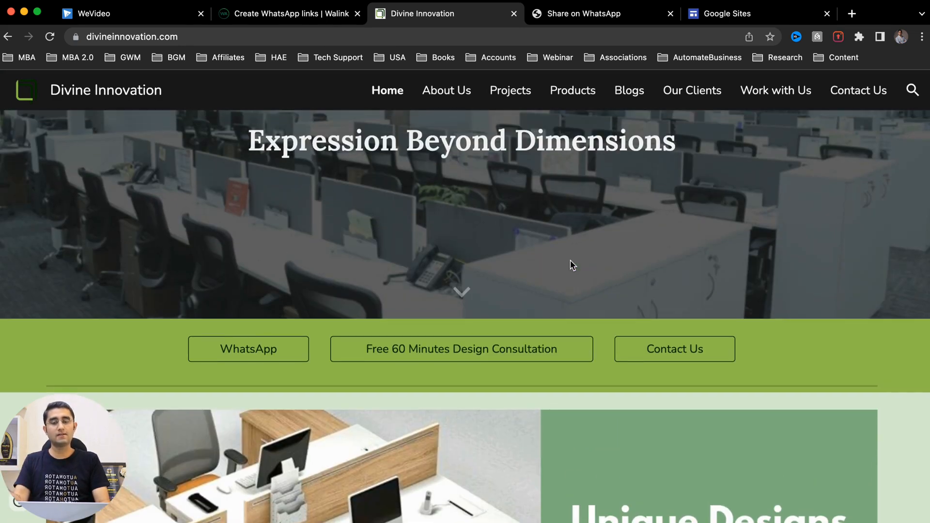
pyautogui.click(248, 349)
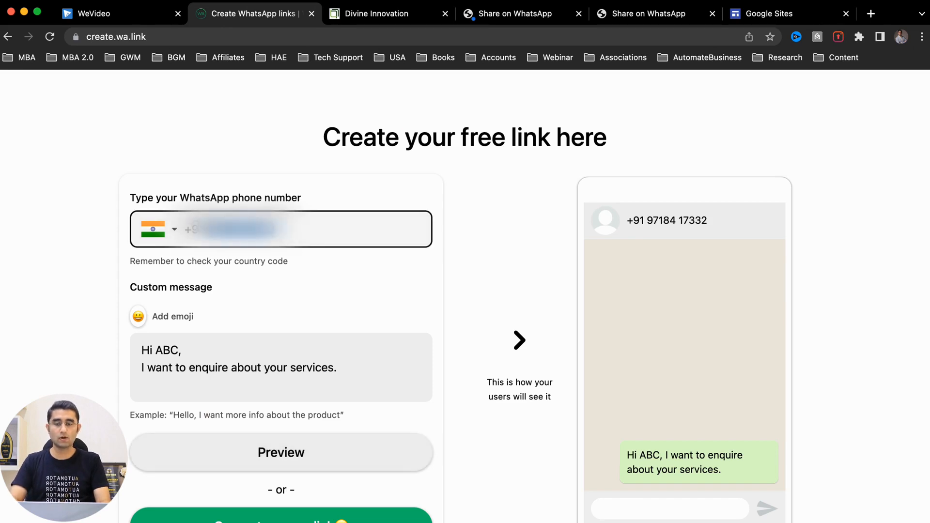
# - Generate the short link wa.link/ojquz1, select it, and open it in a new tab to test
pyautogui.scroll(-3)
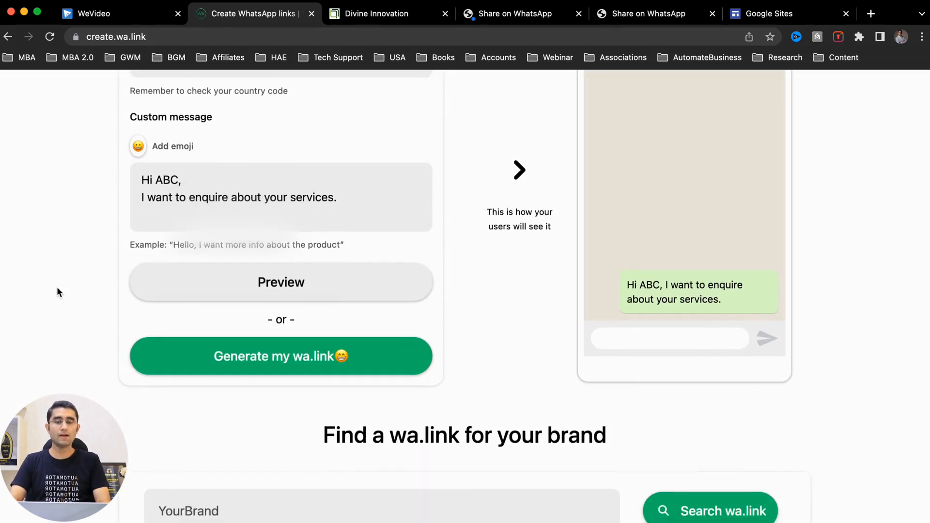
pyautogui.tripleClick(237, 196)
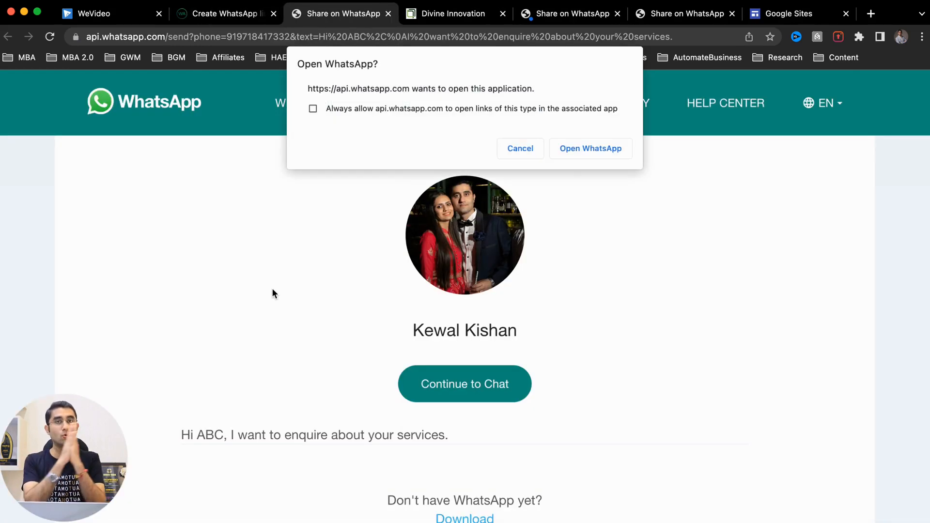
pyautogui.click(226, 13)
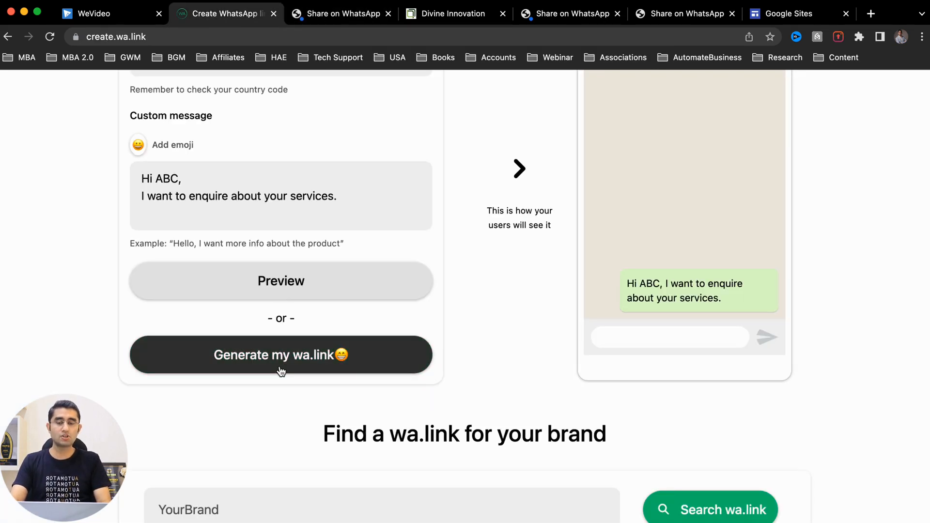
pyautogui.click(281, 355)
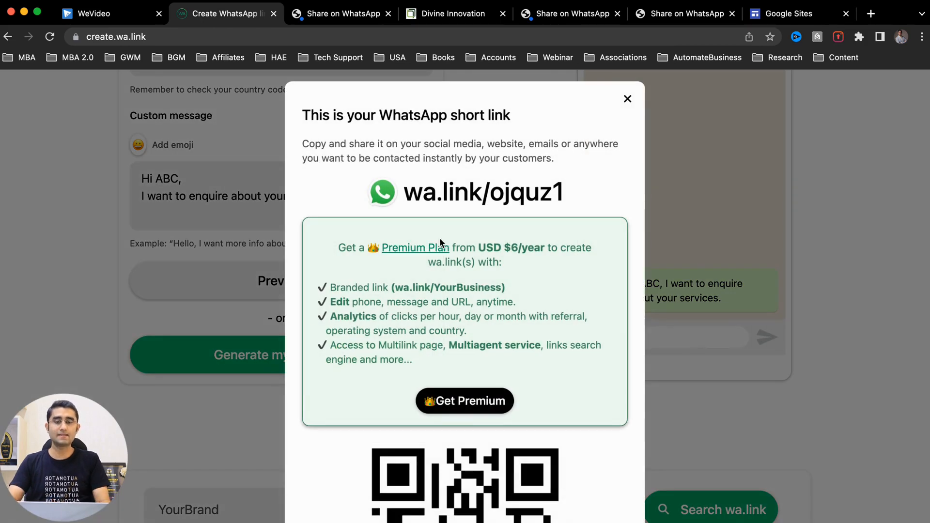
pyautogui.moveTo(416, 192); pyautogui.dragTo(564, 191)
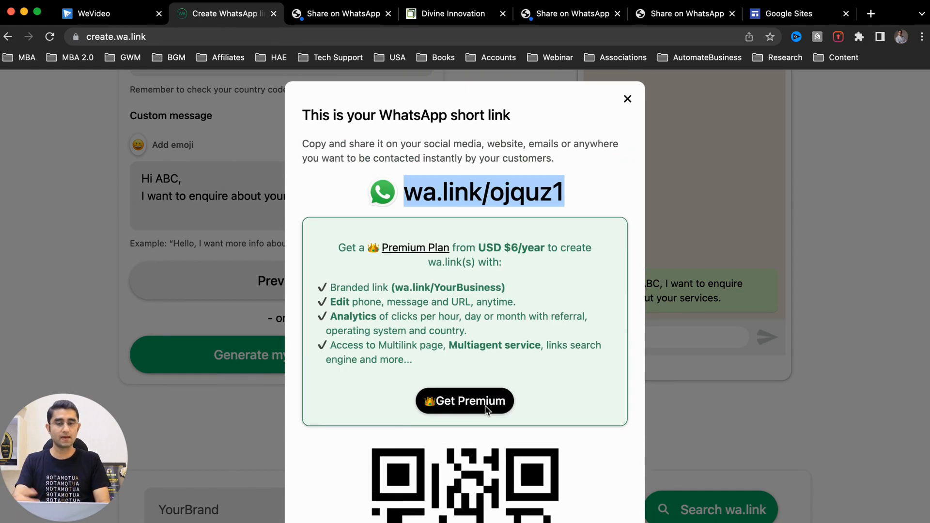
pyautogui.click(871, 12)
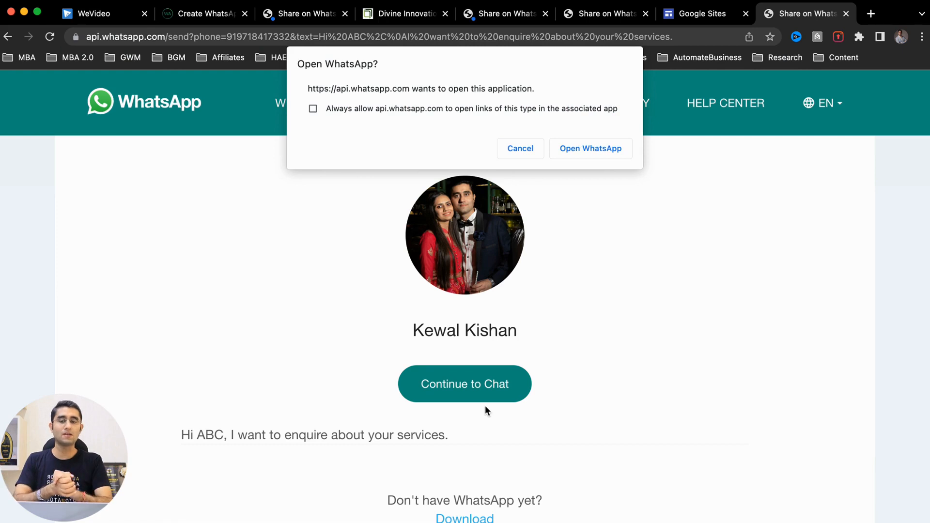
# - Enter wa.link/ojquz1 in a fresh tab's address bar and open the suggested link
pyautogui.click(870, 13)
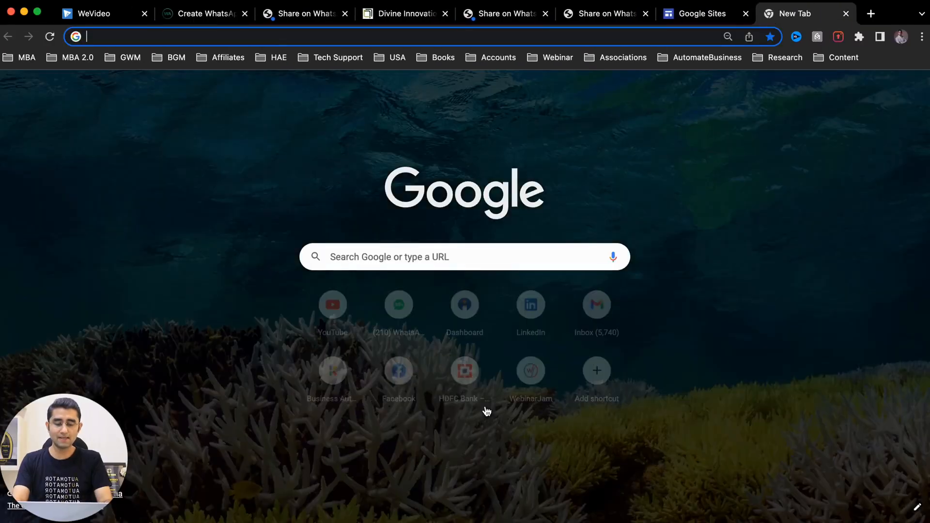
pyautogui.write('wa.link/ojquz1')
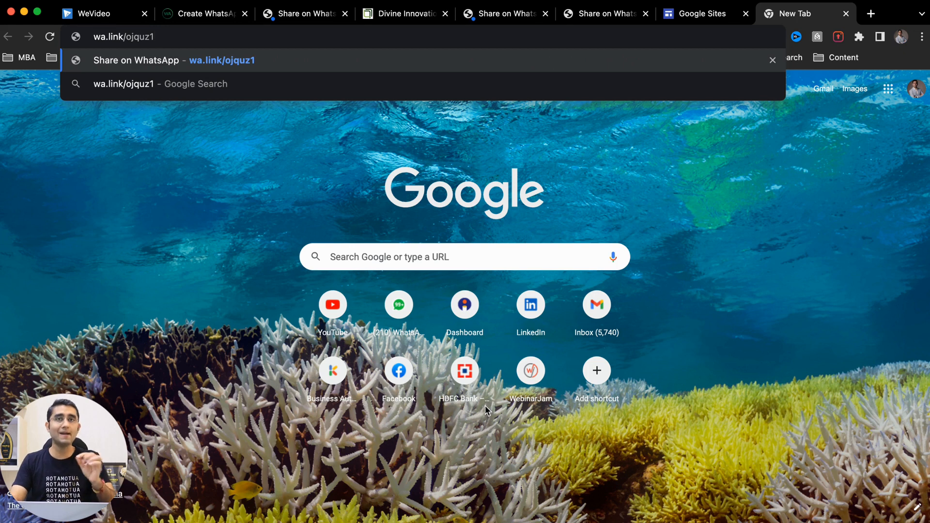
pyautogui.click(693, 13)
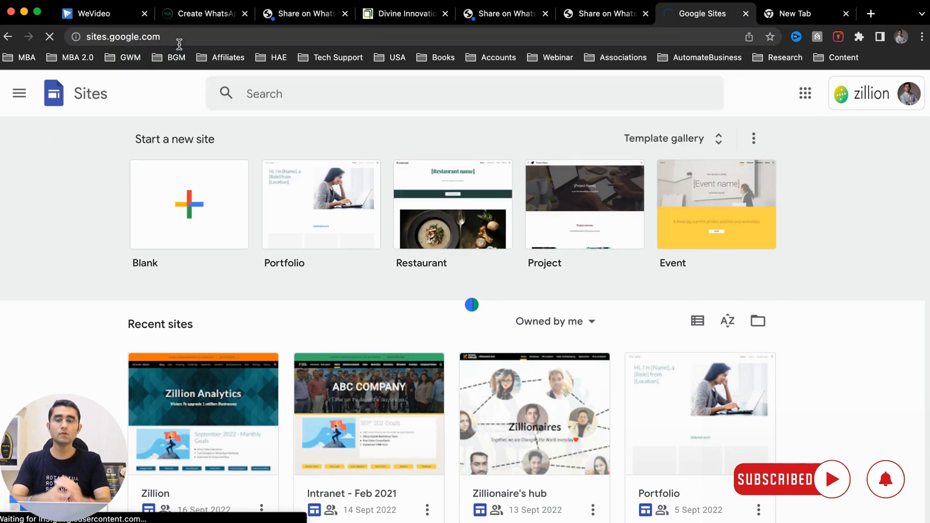
# - Create a new site from the Portfolio template and scroll down to its Get in touch section
pyautogui.click(320, 204)
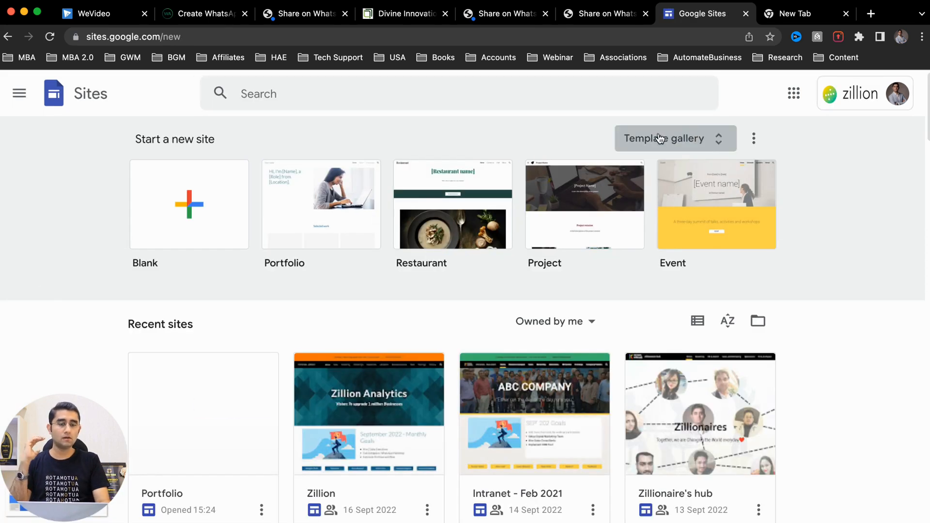
pyautogui.click(666, 138)
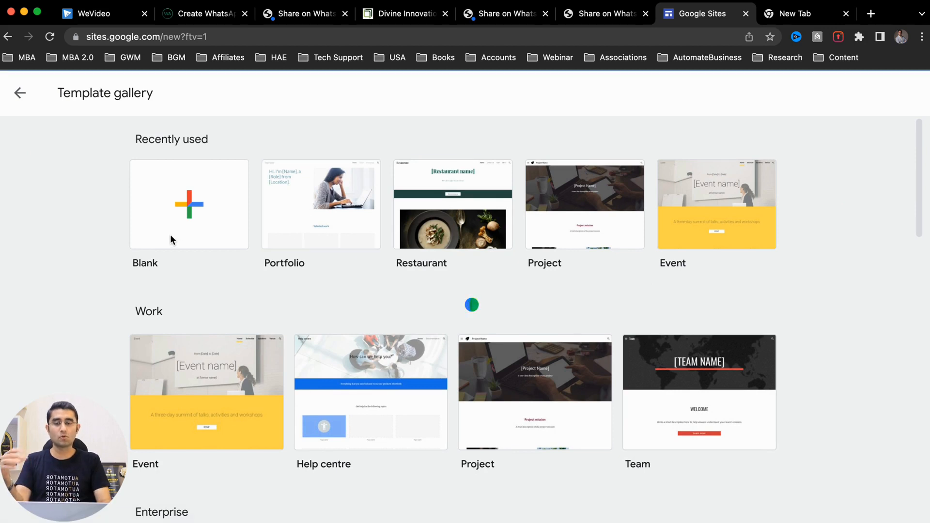
pyautogui.click(189, 205)
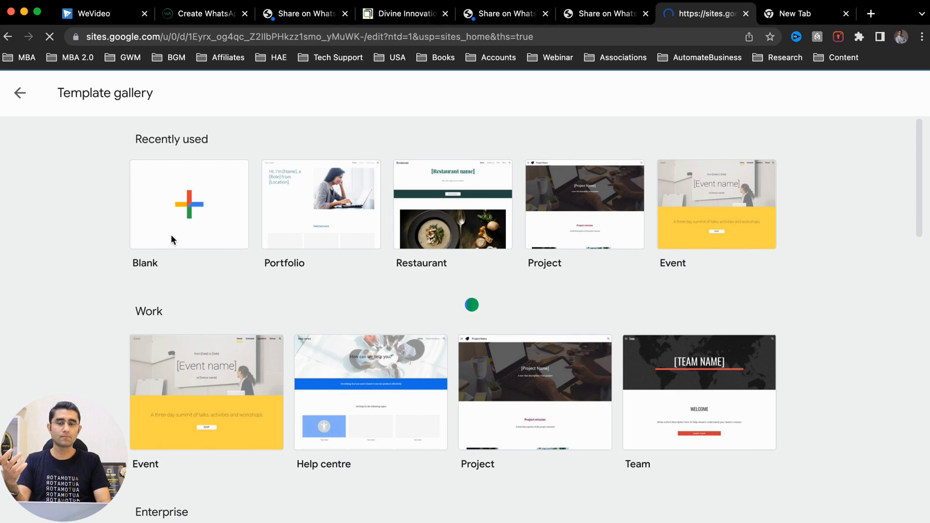
pyautogui.click(321, 205)
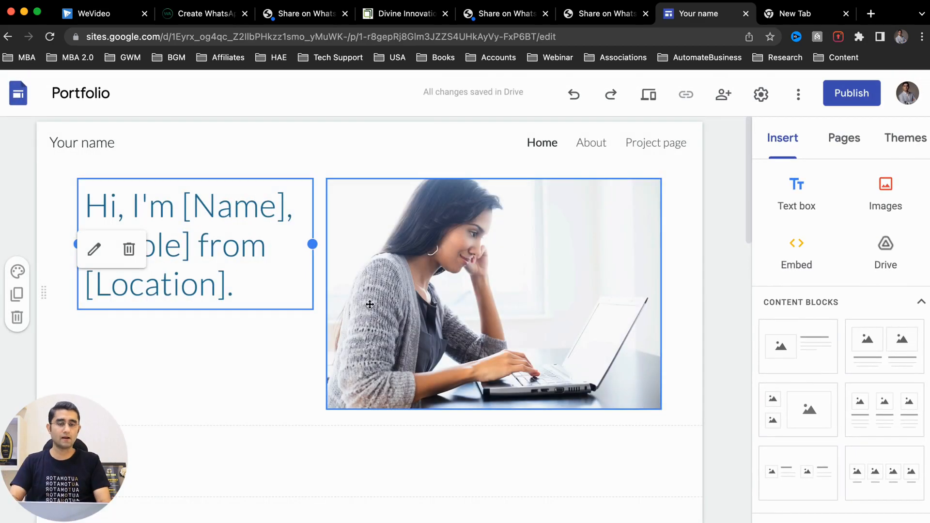
pyautogui.scroll(-3)
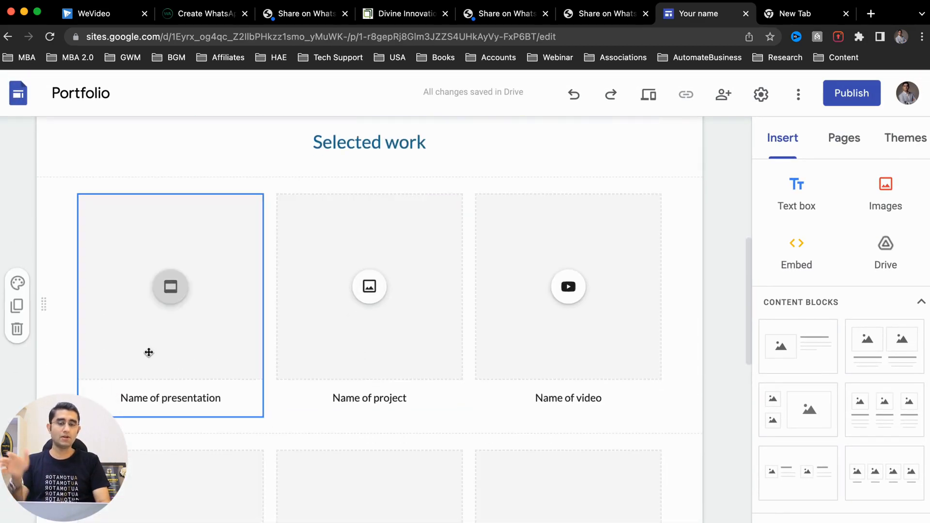
pyautogui.scroll(-3)
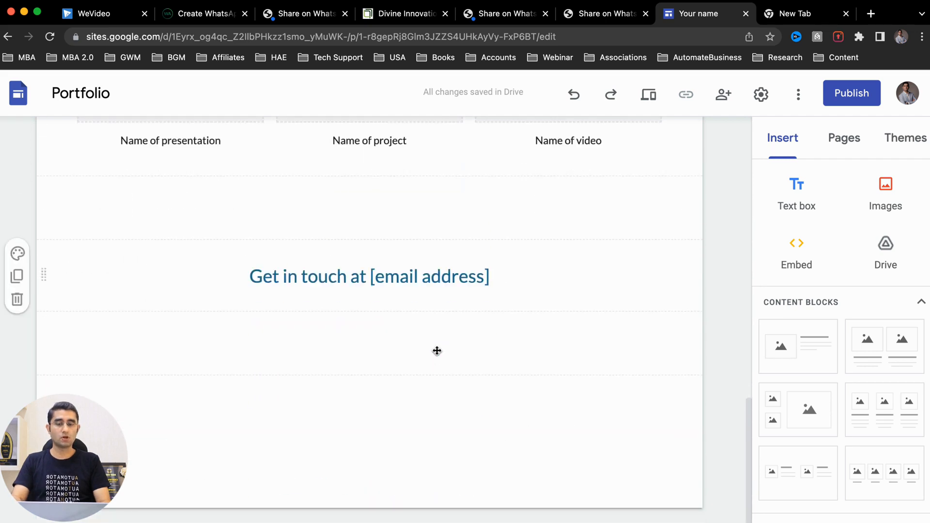
pyautogui.click(403, 13)
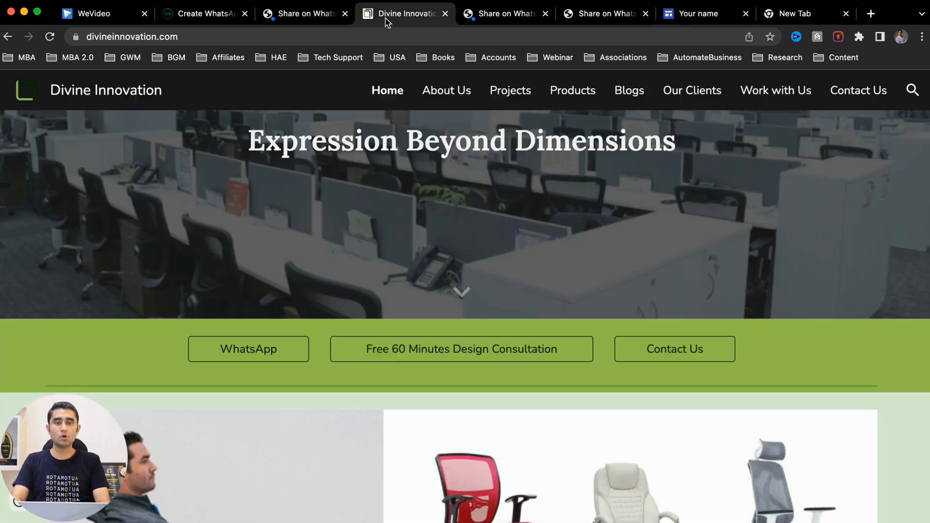
pyautogui.scroll(-3)
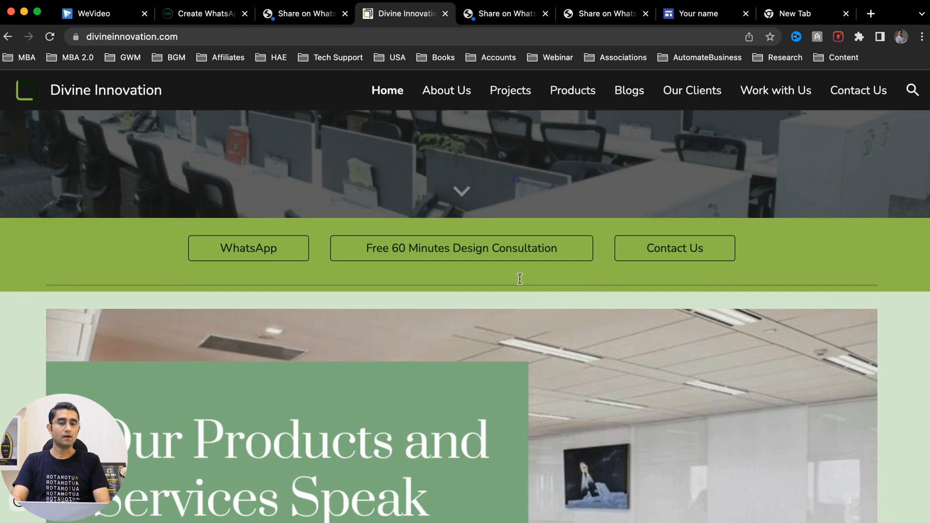
pyautogui.scroll(-3)
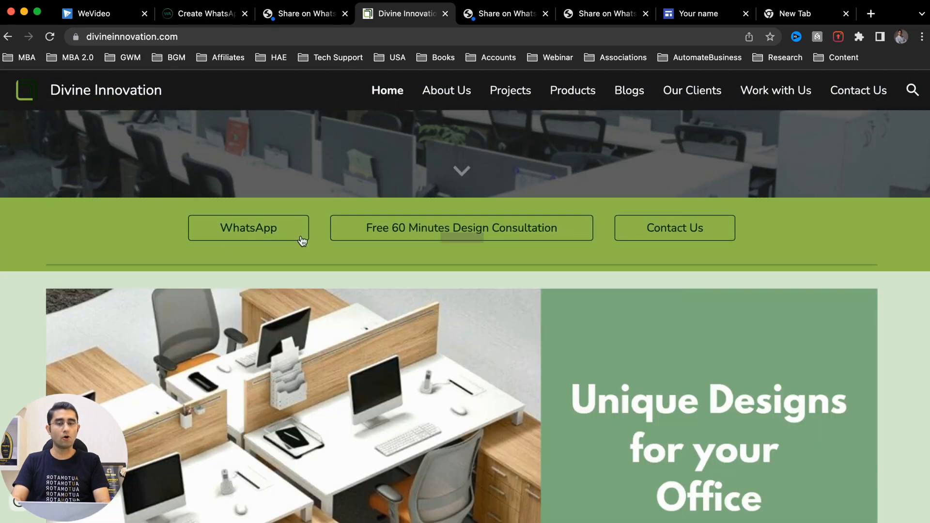
pyautogui.scroll(-3)
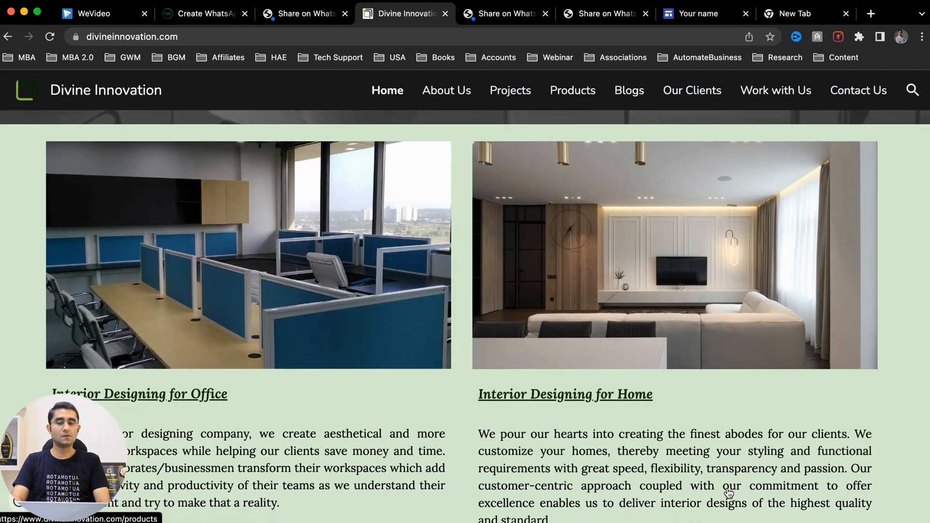
pyautogui.scroll(-3)
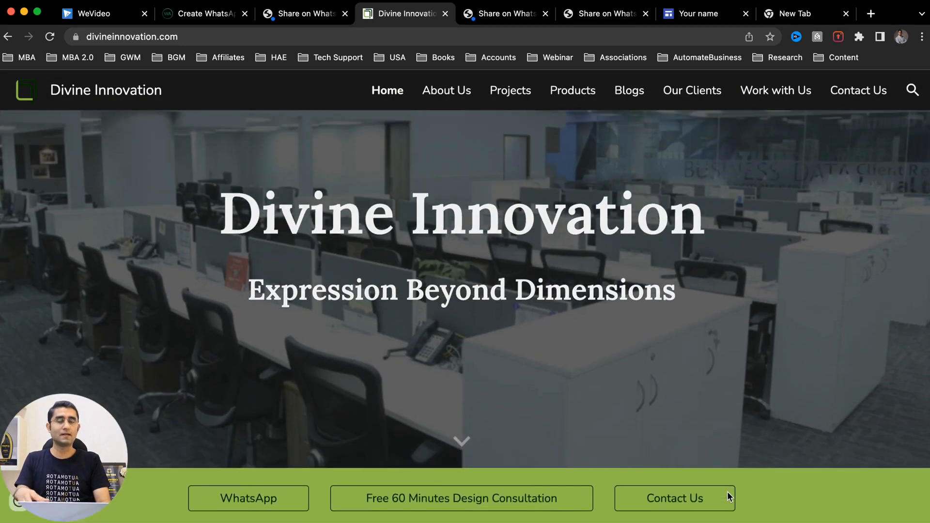
pyautogui.scroll(-3)
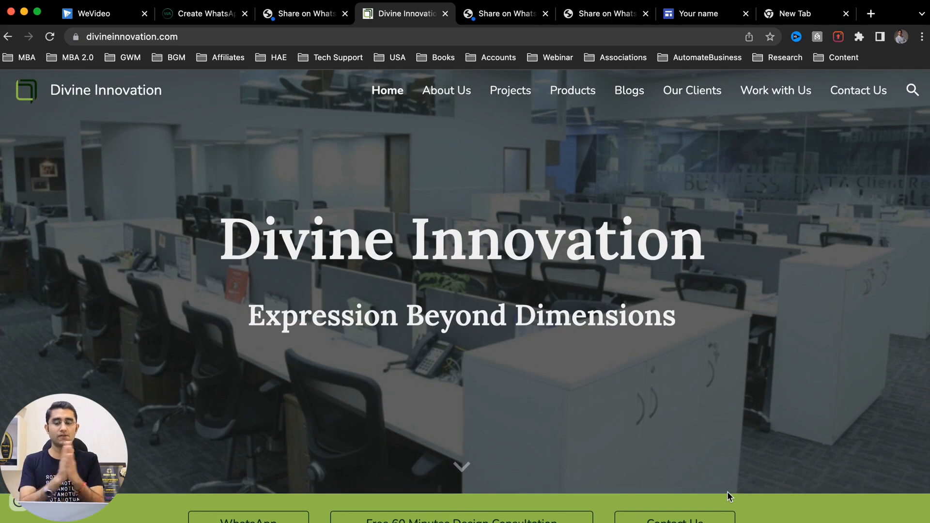
pyautogui.moveTo(590, 86)
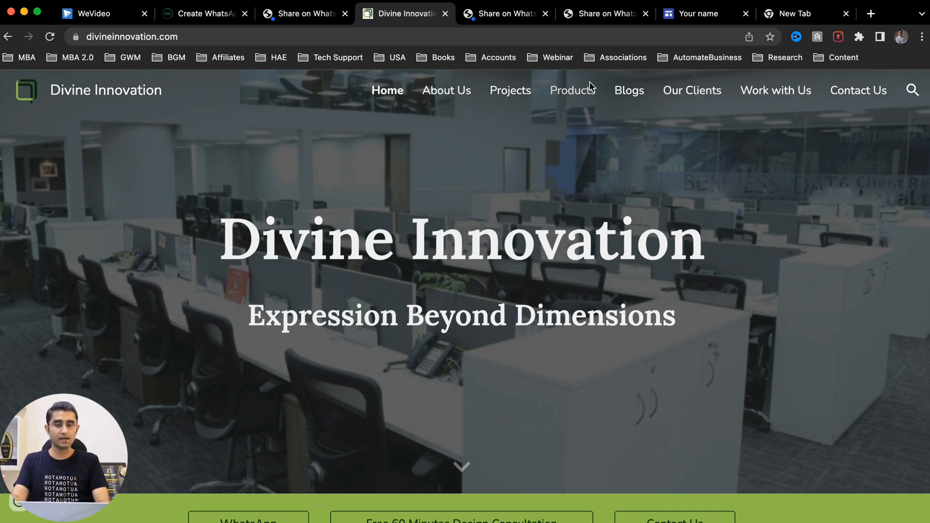
pyautogui.click(696, 13)
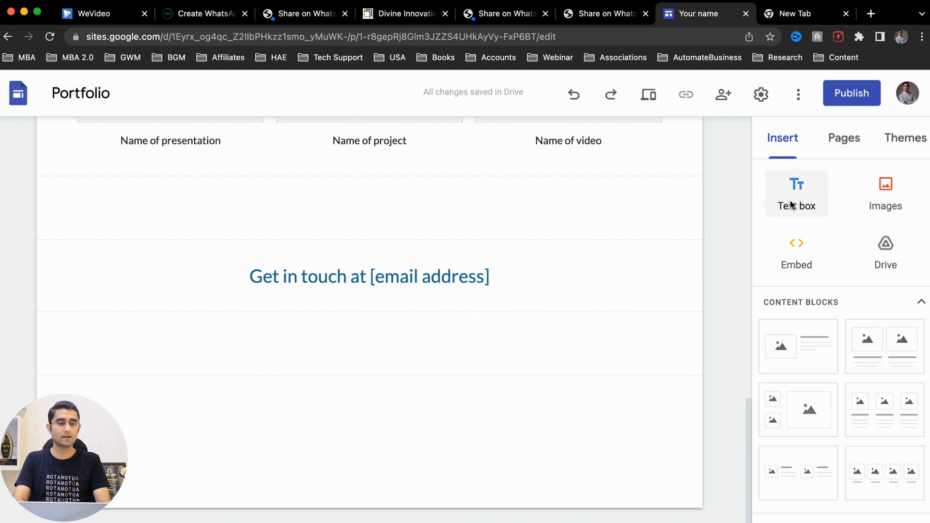
# - Abandon the image upload with nothing inserted and switch to the other tab to find a logo
pyautogui.click(884, 193)
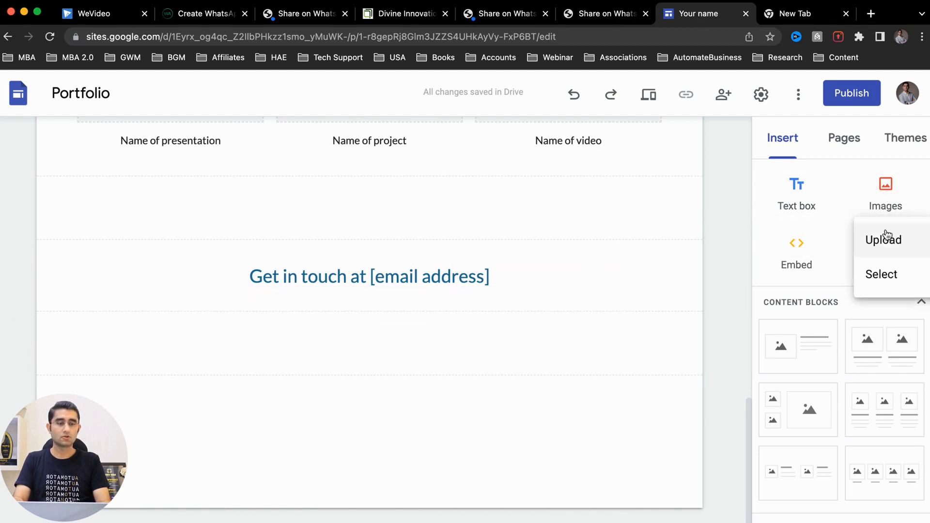
pyautogui.click(883, 240)
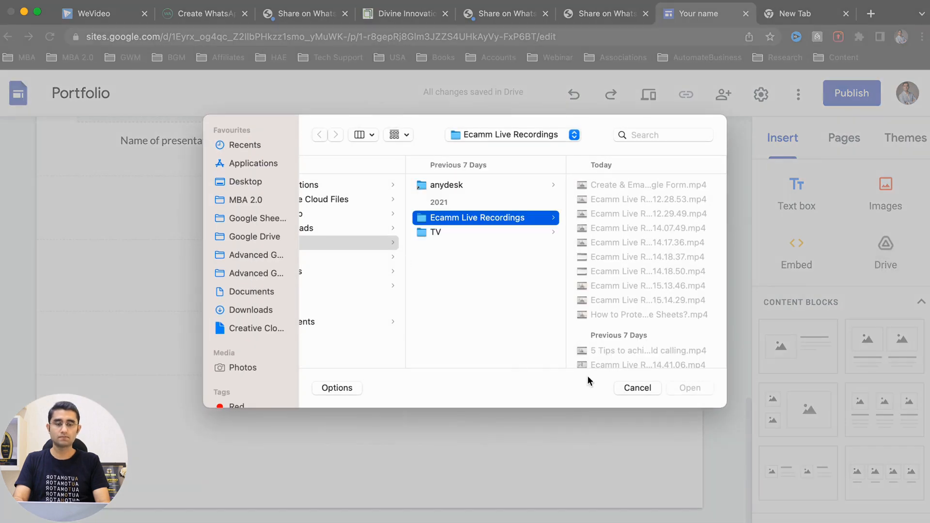
pyautogui.click(636, 388)
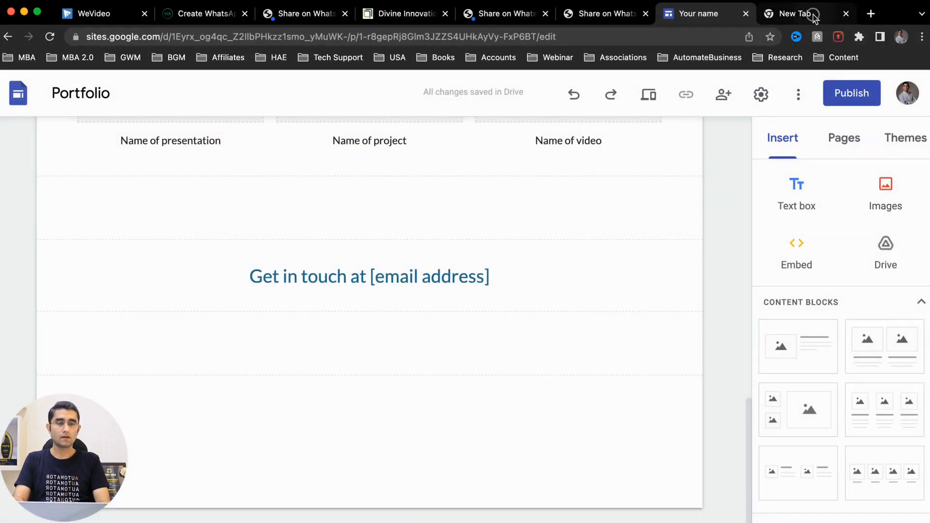
pyautogui.click(791, 13)
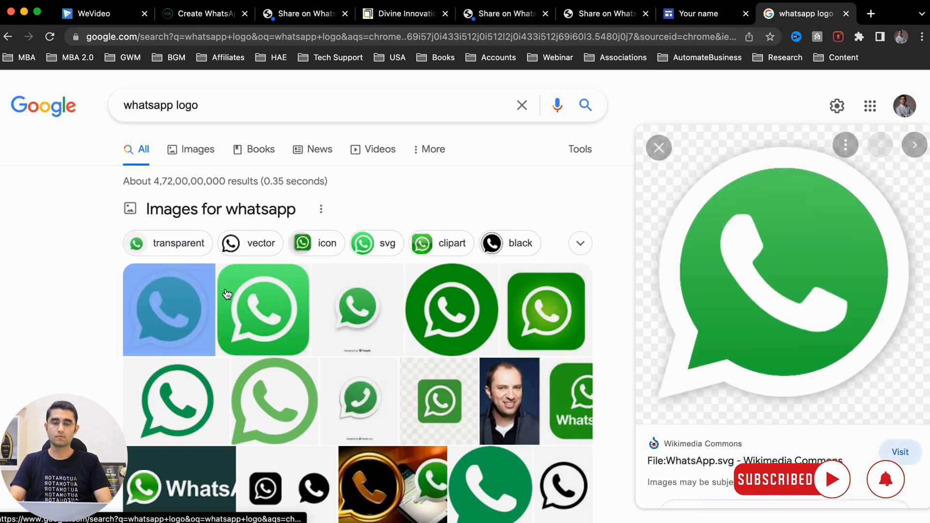
# - Try saving the large WhatsApp logo, find no file to upload in Sites, and return to the logo search
pyautogui.rightClick(771, 267)
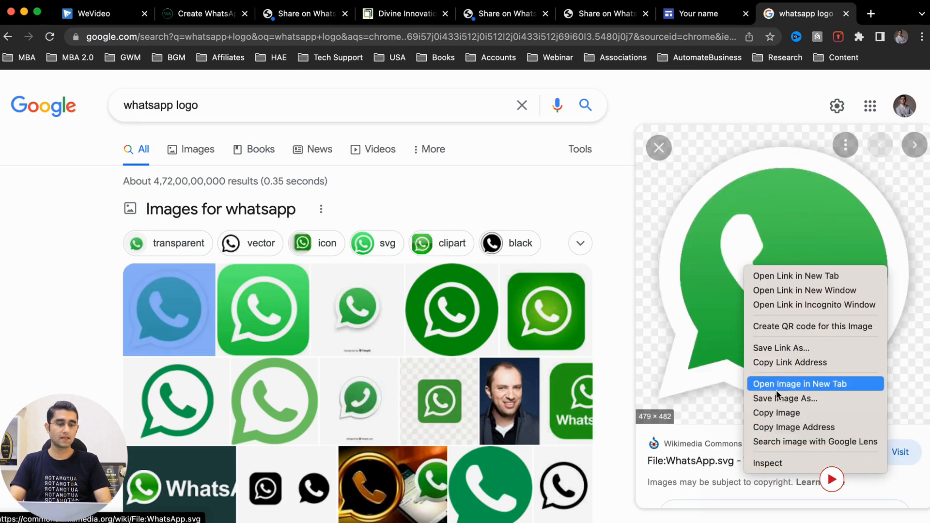
pyautogui.click(799, 383)
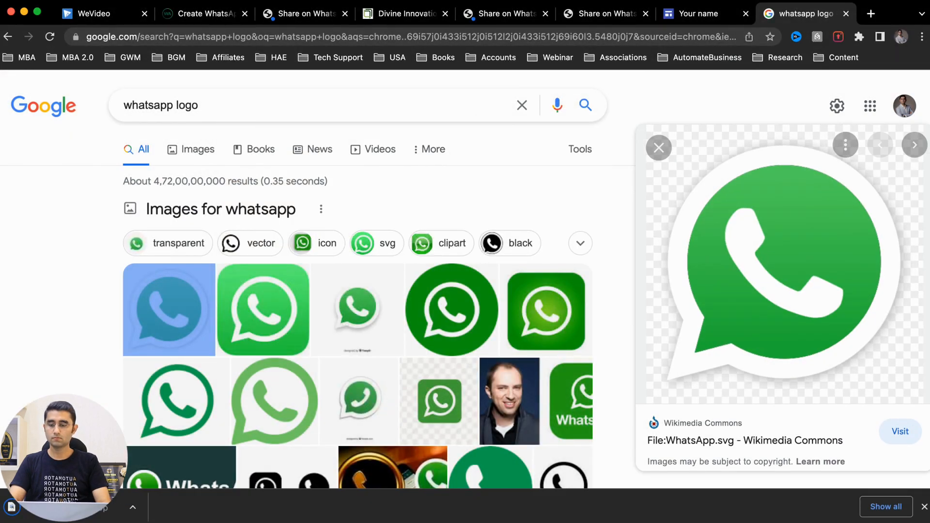
pyautogui.click(691, 13)
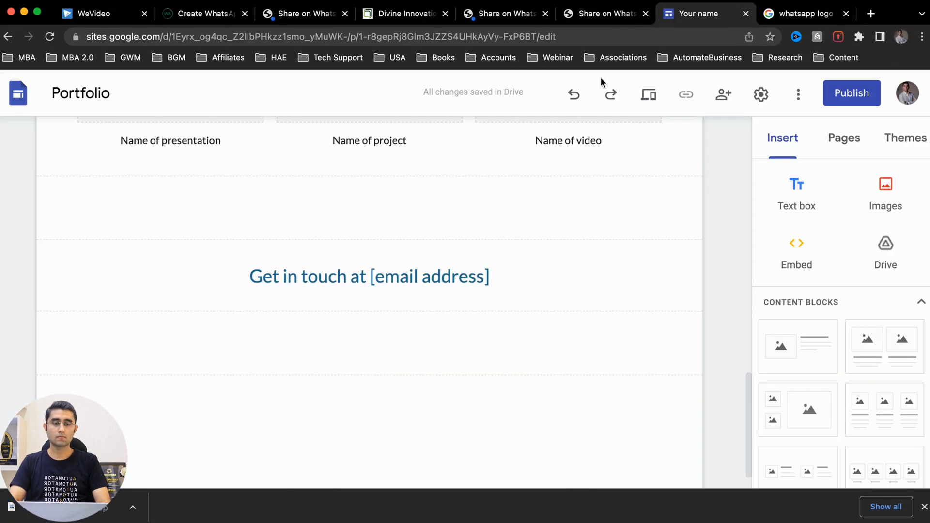
pyautogui.click(884, 193)
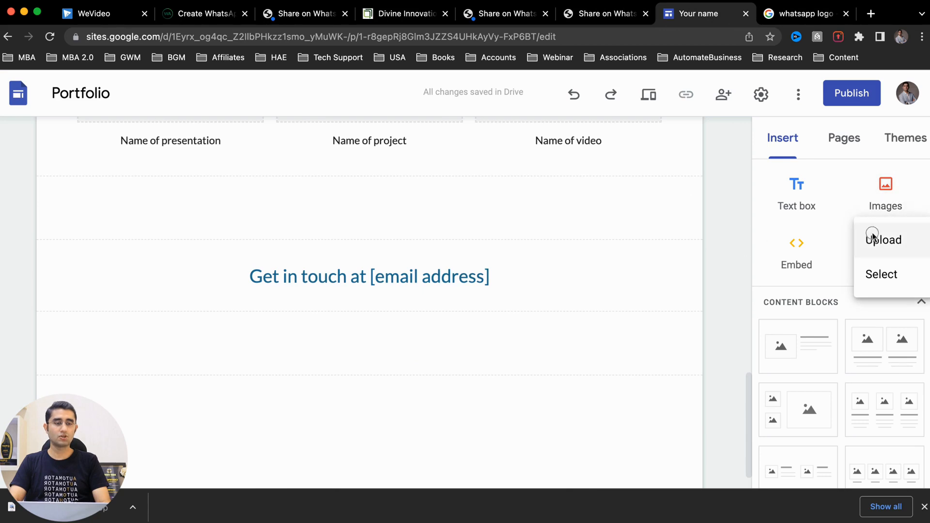
pyautogui.click(884, 239)
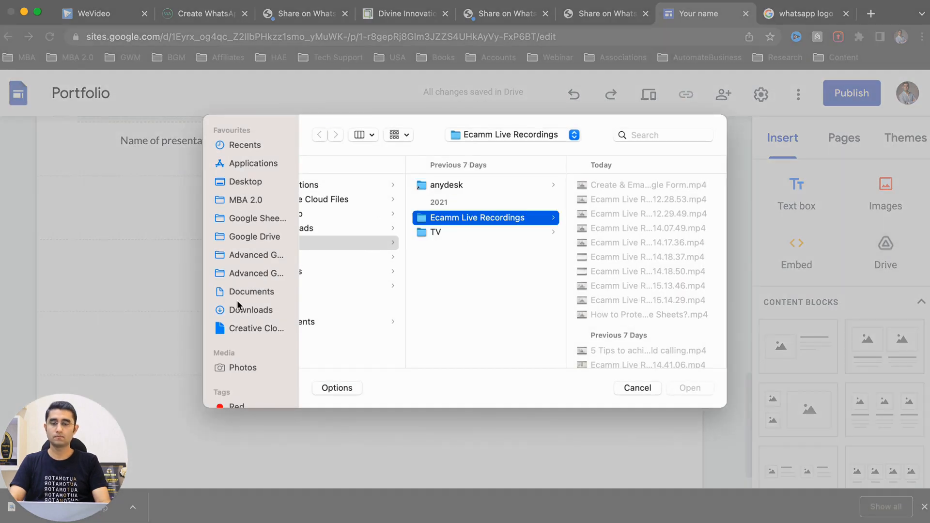
pyautogui.click(636, 388)
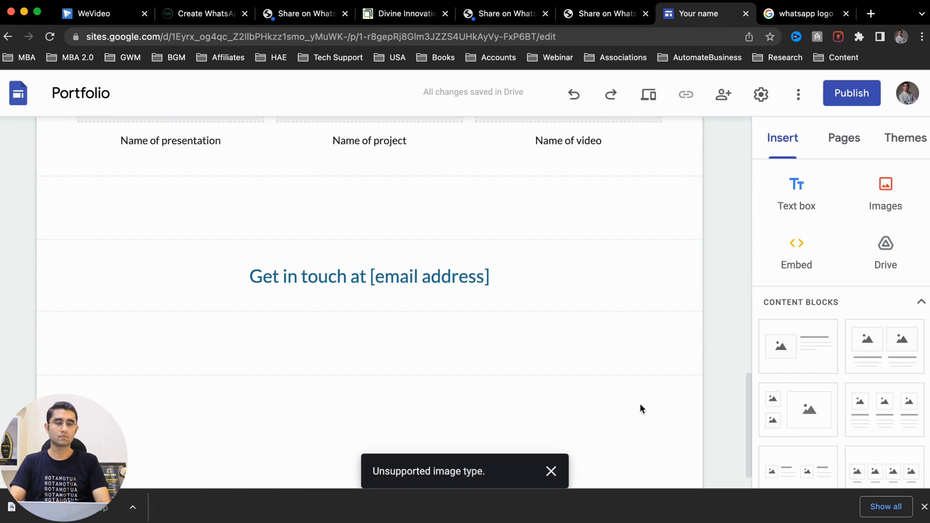
pyautogui.click(804, 13)
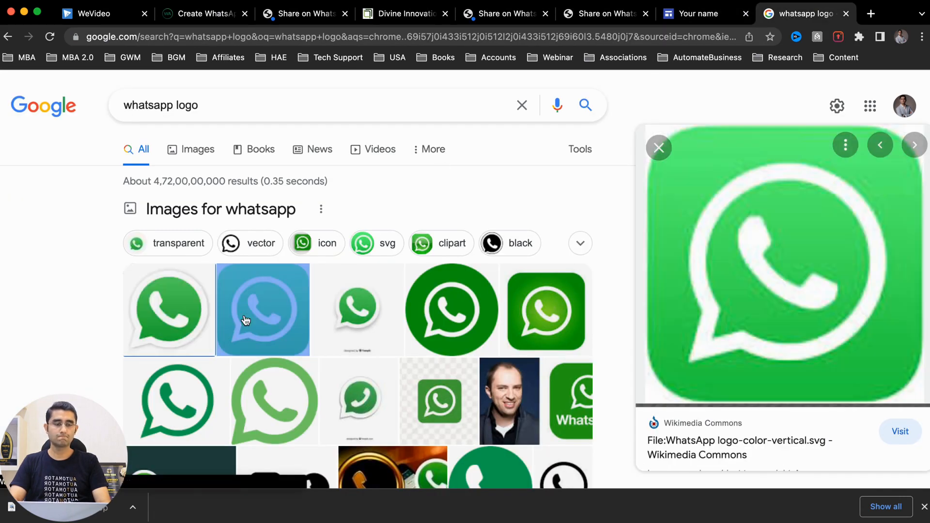
# - Save the green circular WhatsApp logo from the SeekLogo preview into Downloads and return to the Sites editor
pyautogui.click(452, 309)
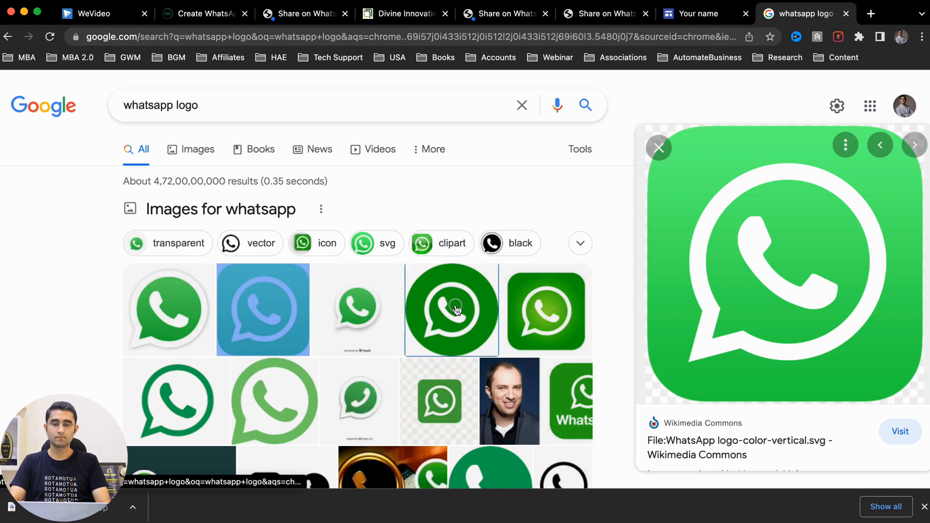
pyautogui.click(451, 309)
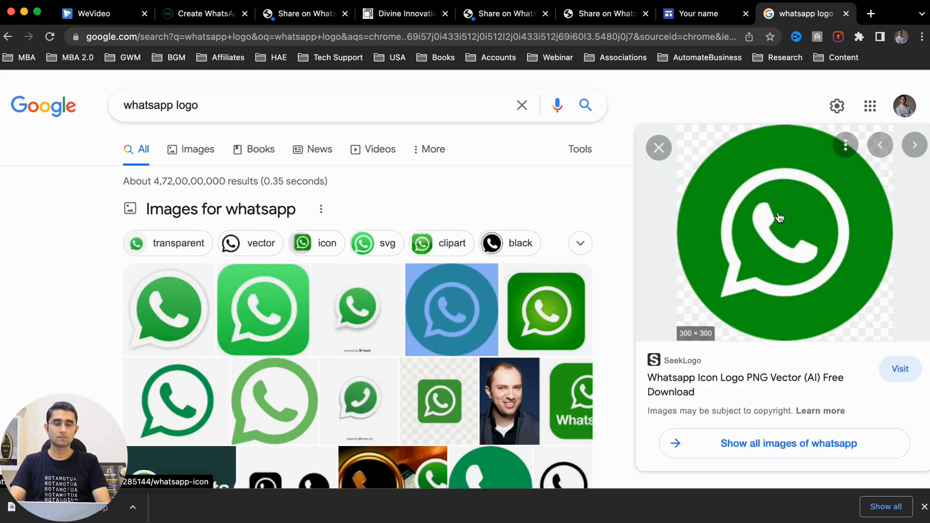
pyautogui.rightClick(780, 218)
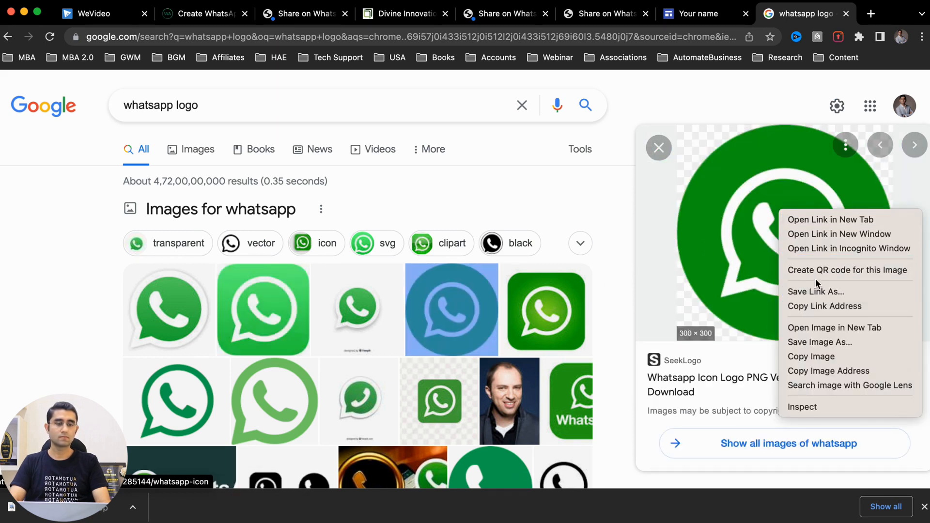
pyautogui.click(820, 342)
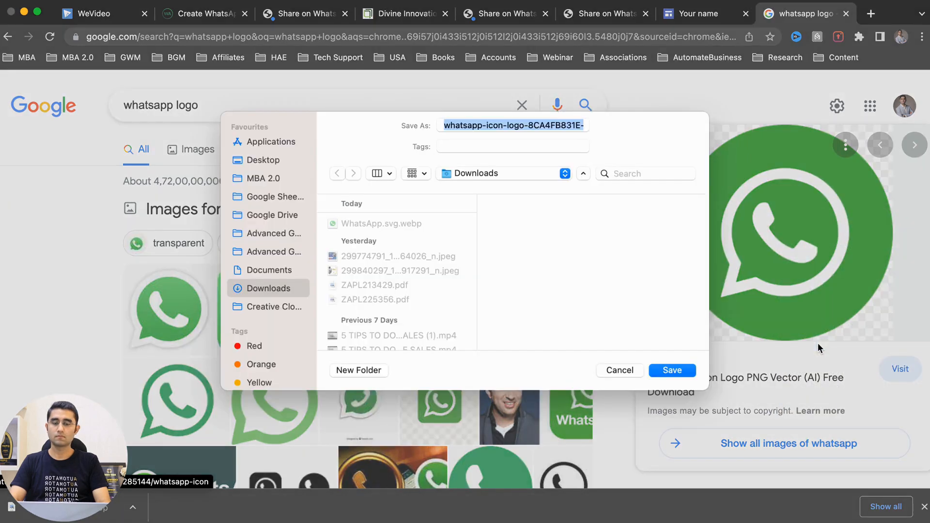
pyautogui.click(672, 370)
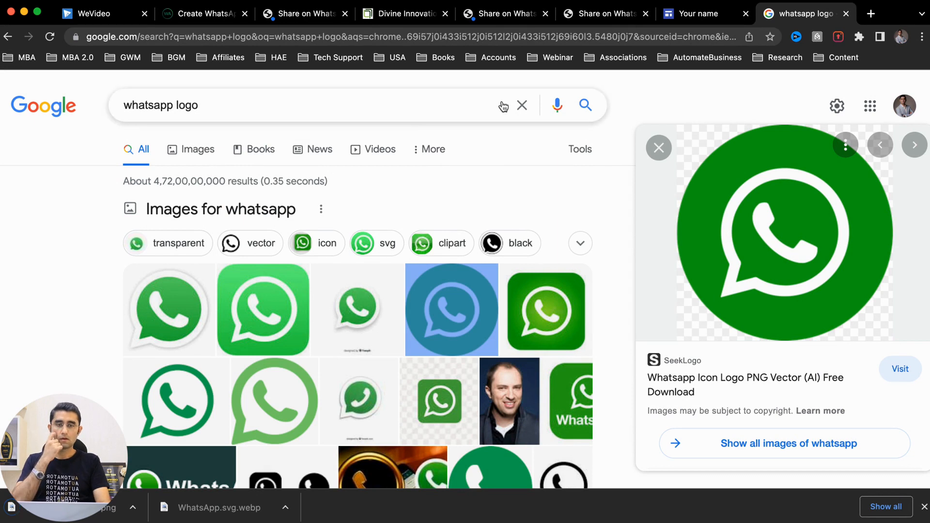
pyautogui.click(699, 12)
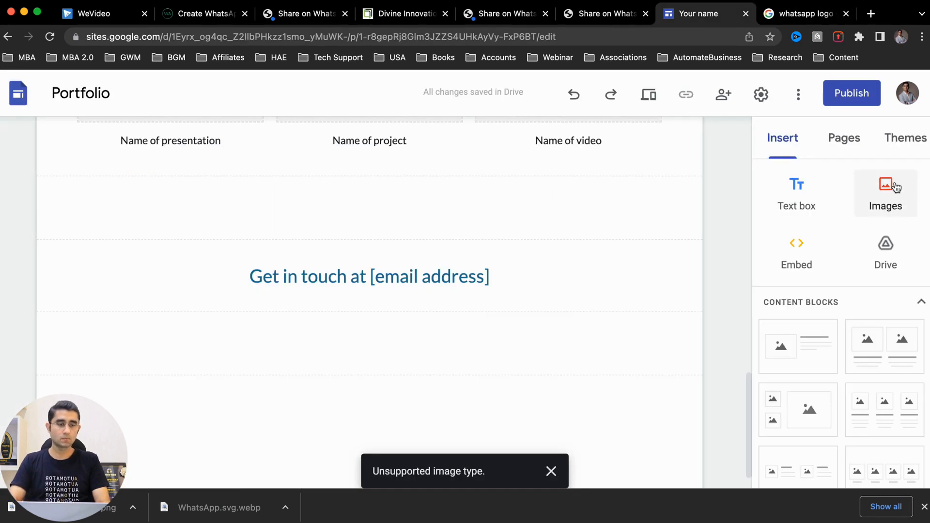
# - Place the WhatsApp logo beside the heading and change it to read 'Get in touch on whatsapp'
pyautogui.click(885, 193)
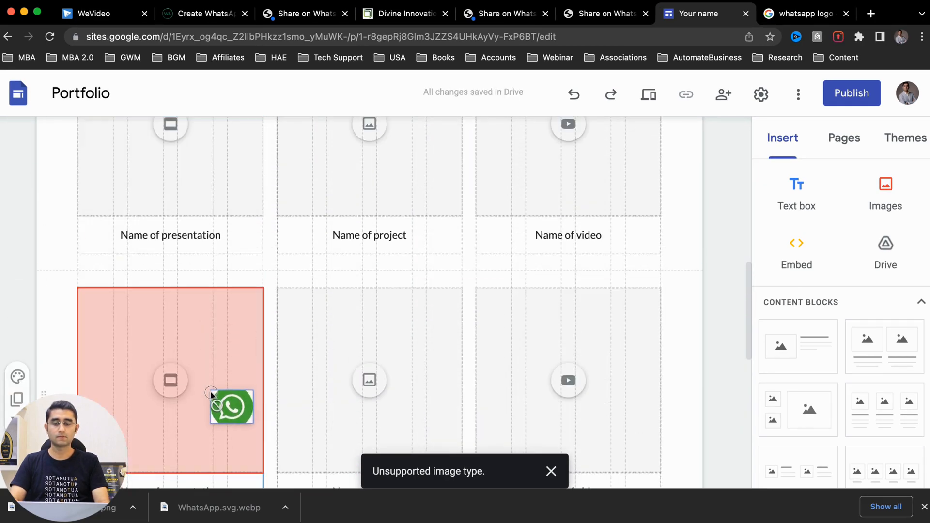
pyautogui.scroll(-3)
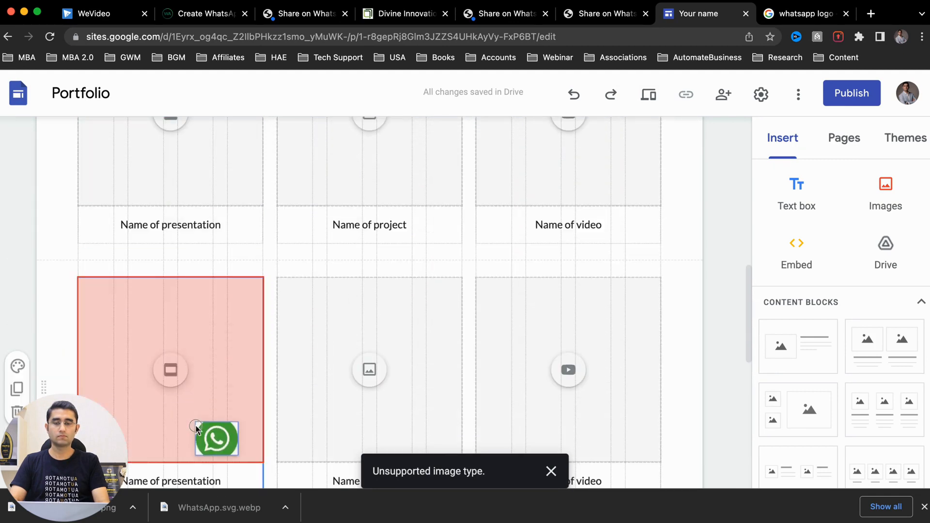
pyautogui.moveTo(216, 439); pyautogui.dragTo(255, 472)
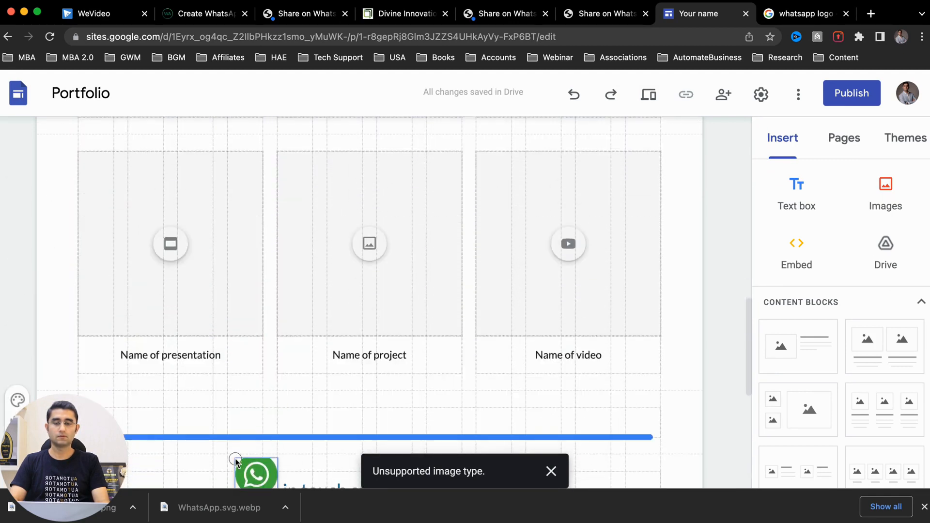
pyautogui.scroll(3)
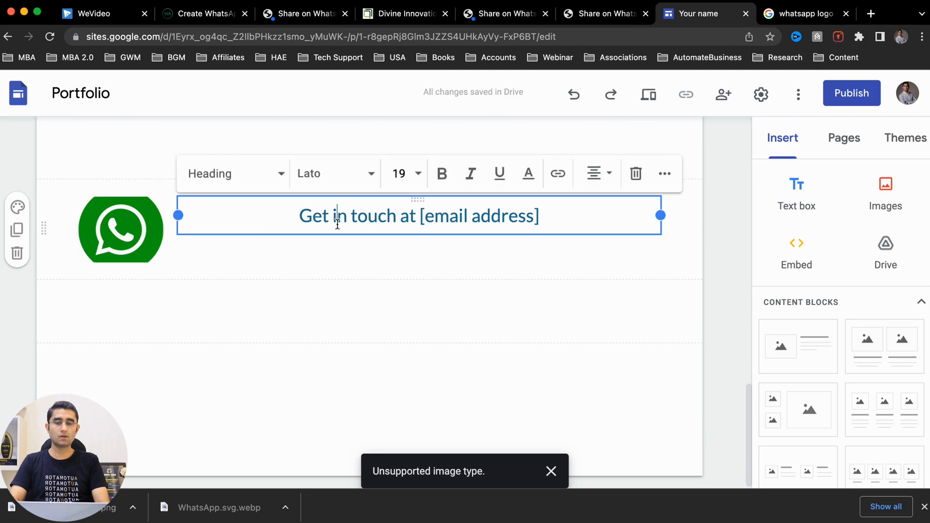
pyautogui.click(419, 215)
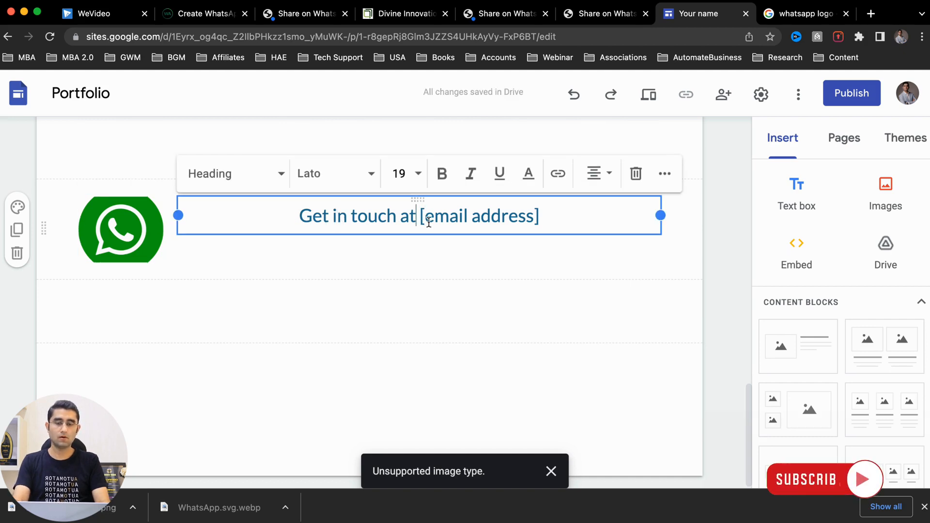
pyautogui.write('on whatsapp')
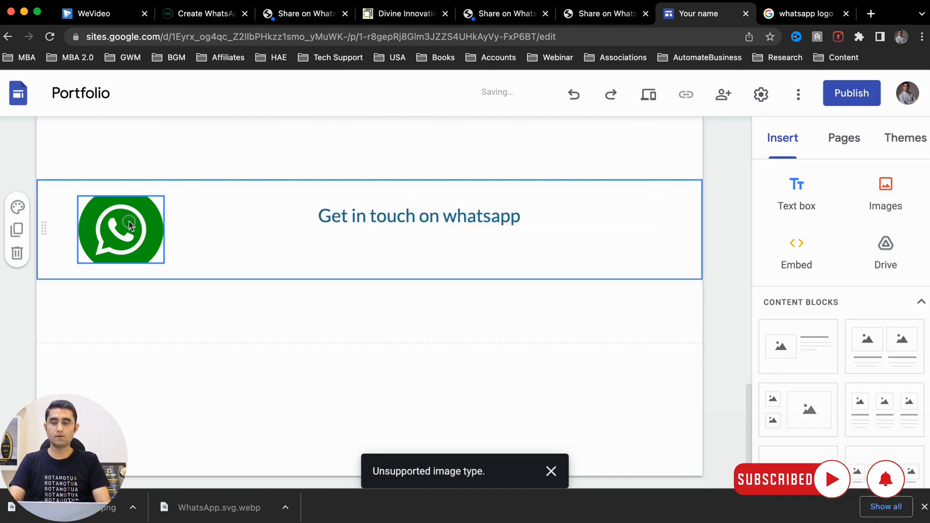
# - Link the WhatsApp logo to wa.link/ojquz1
pyautogui.click(120, 229)
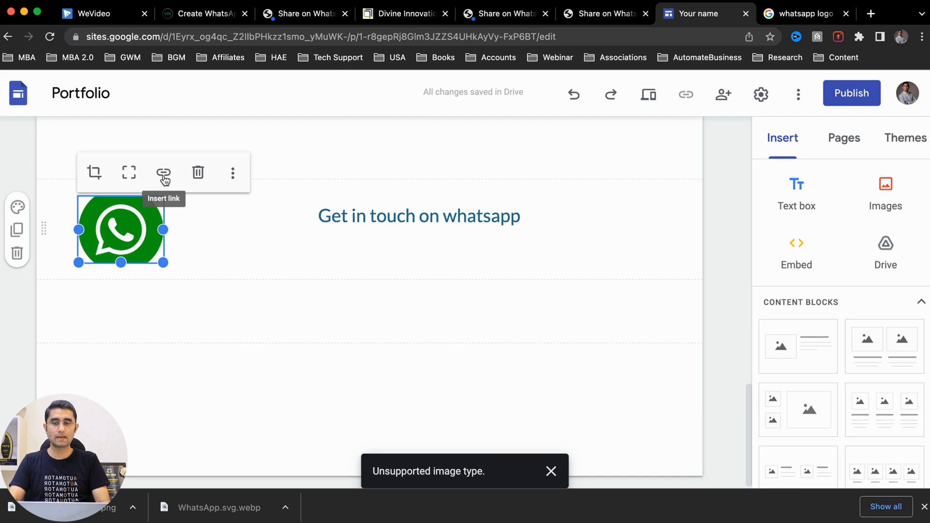
pyautogui.click(163, 173)
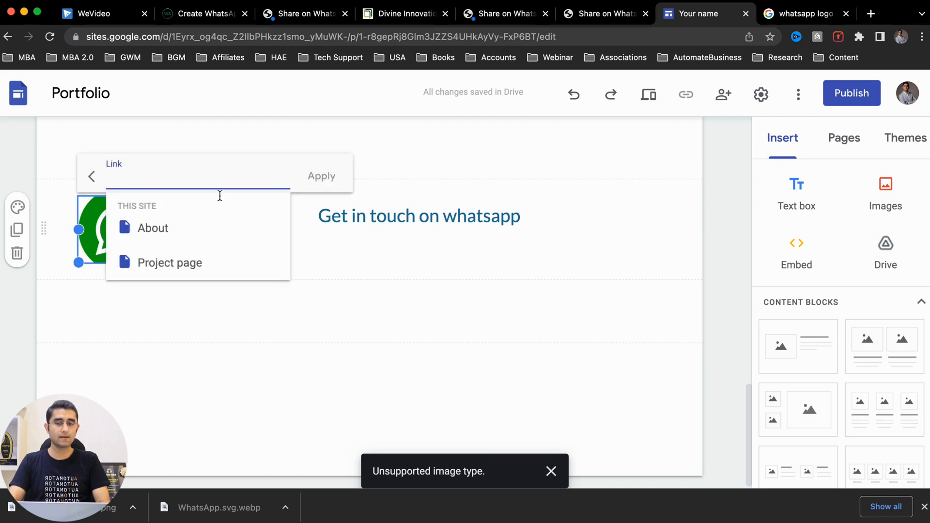
pyautogui.write('wa.link/ojquz1')
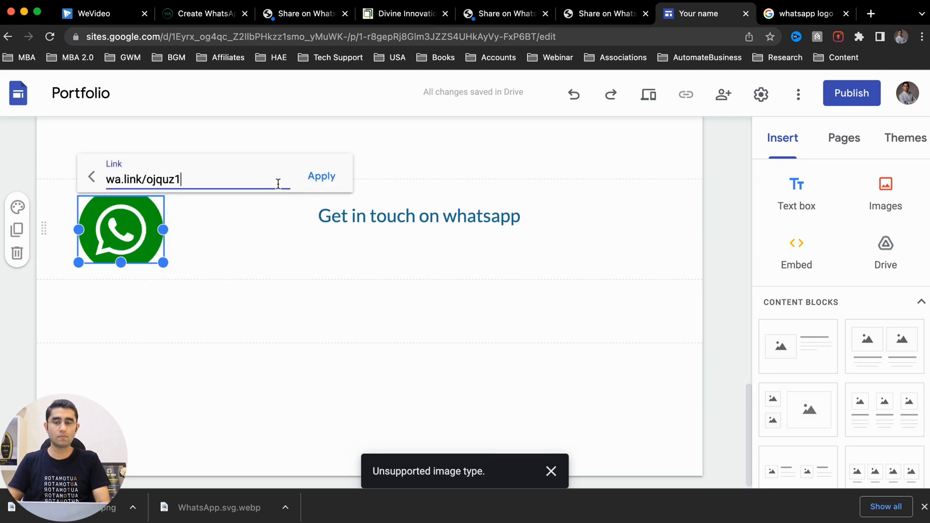
pyautogui.click(320, 177)
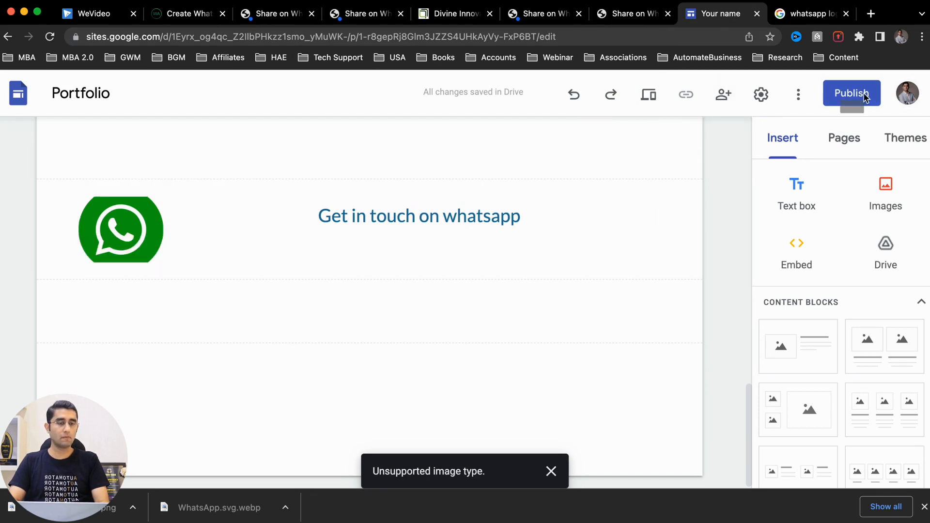
# - Publish the site and open the home page preview
pyautogui.click(851, 93)
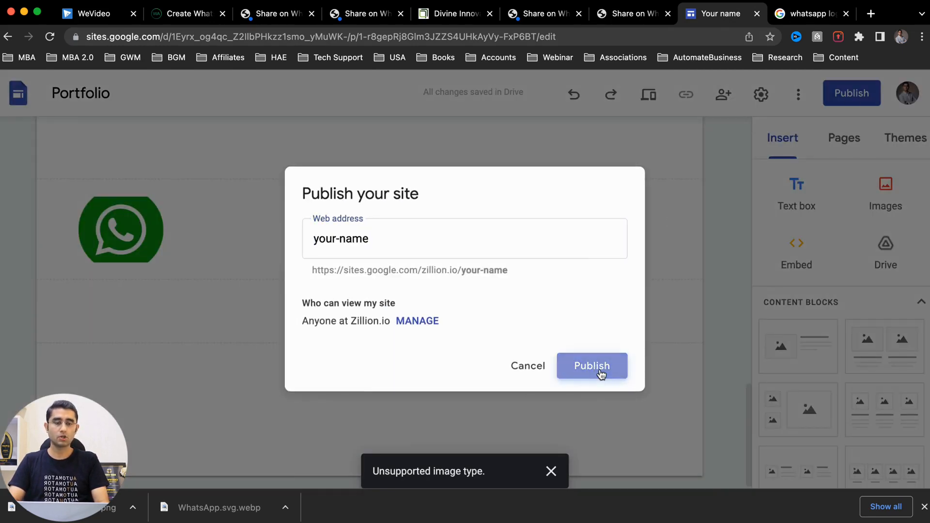
pyautogui.click(591, 365)
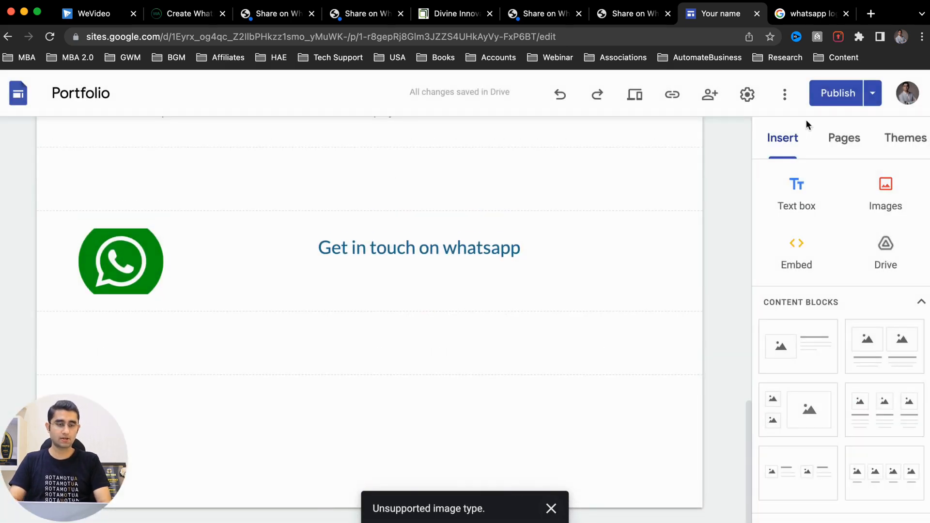
pyautogui.click(837, 93)
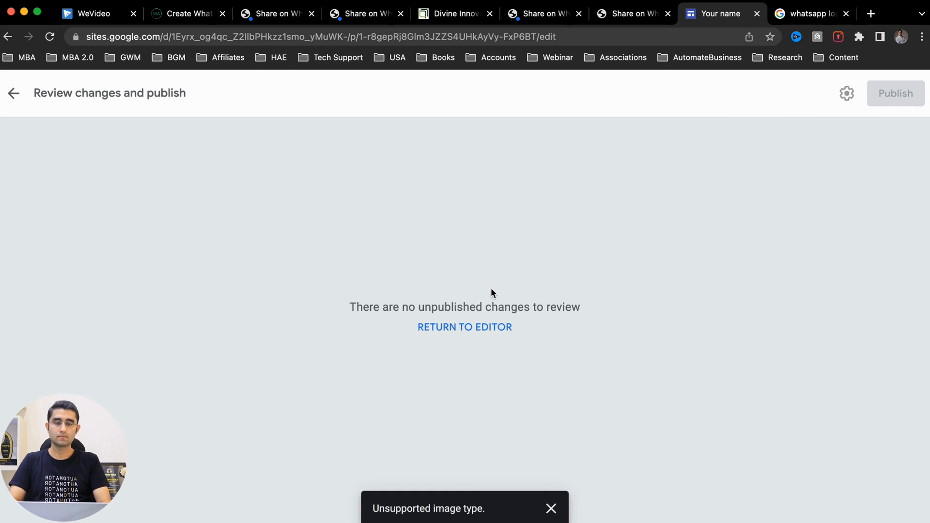
pyautogui.click(464, 326)
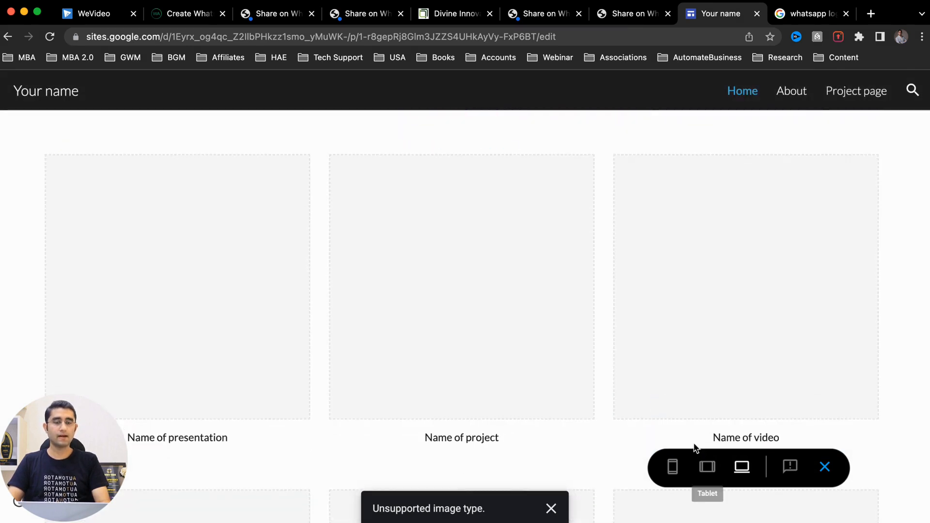
# - Test the logo's link in the preview, opening the WhatsApp enquiry chat, and return to Walink
pyautogui.scroll(-3)
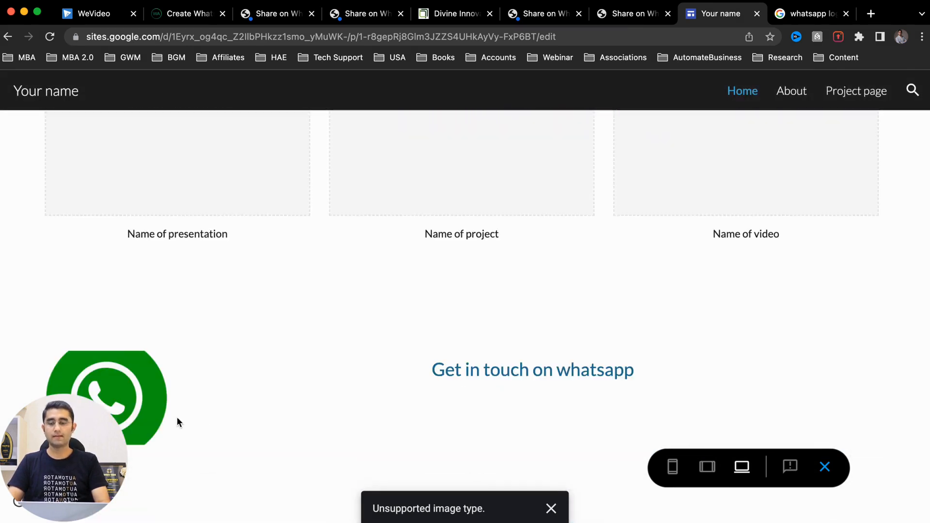
pyautogui.click(532, 369)
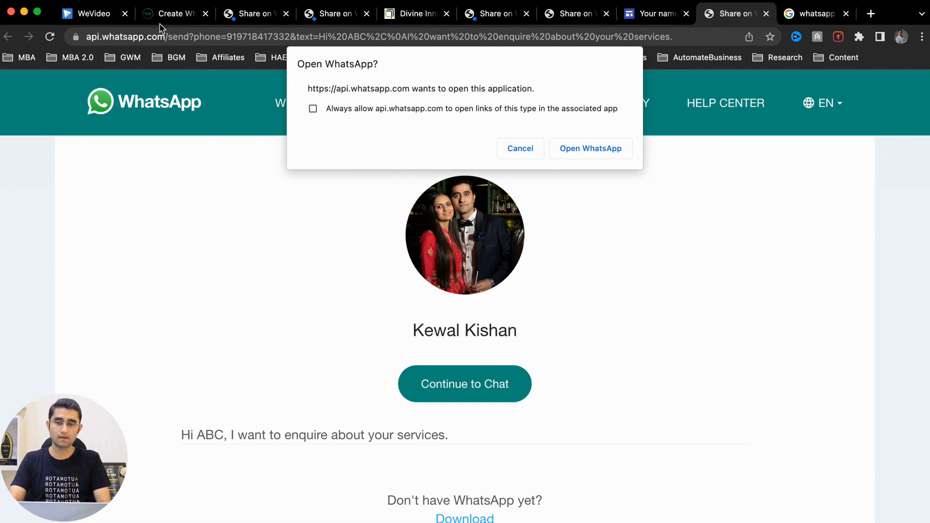
pyautogui.click(173, 13)
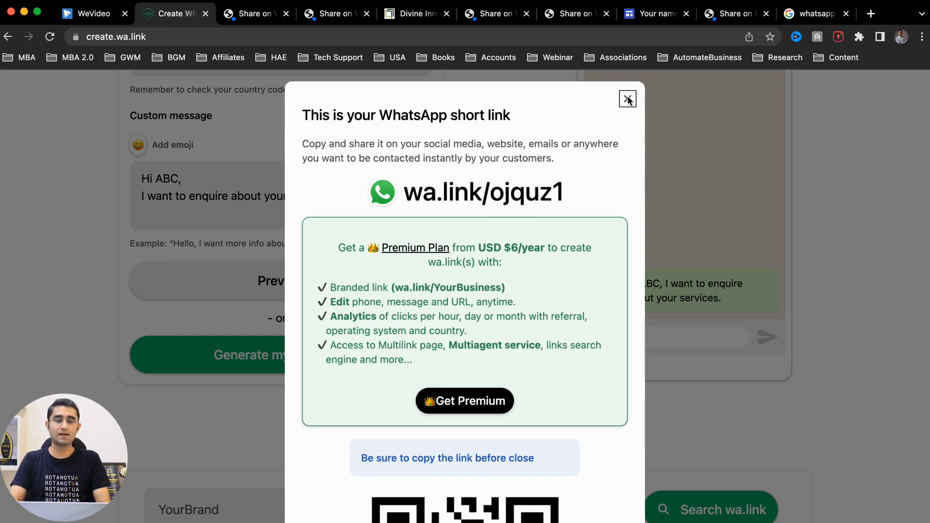
pyautogui.moveTo(250, 212)
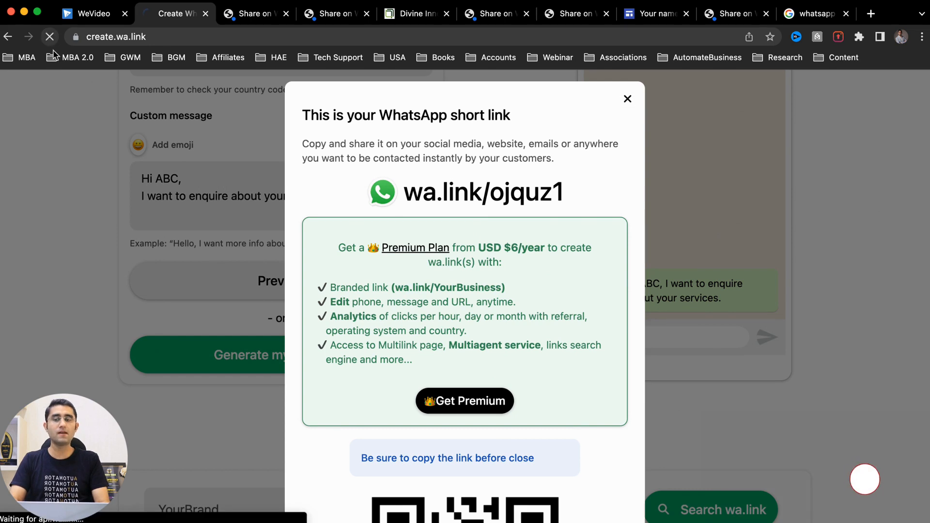
# - Close the short-link result and open the emoji picker for the custom message
pyautogui.click(627, 99)
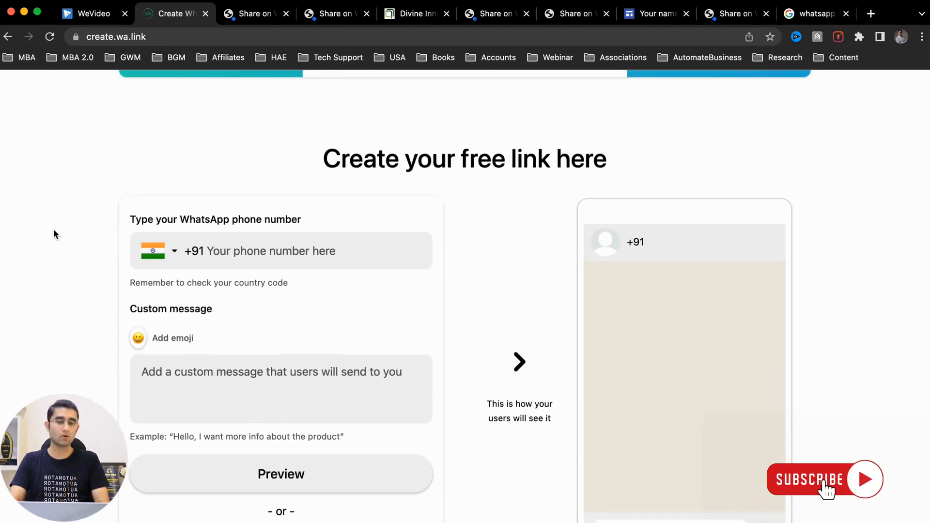
pyautogui.scroll(-3)
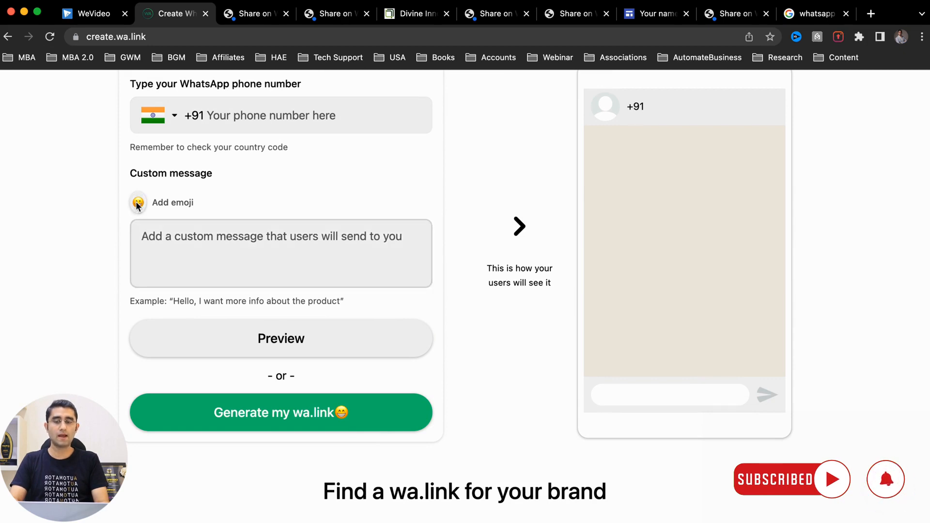
pyautogui.click(137, 203)
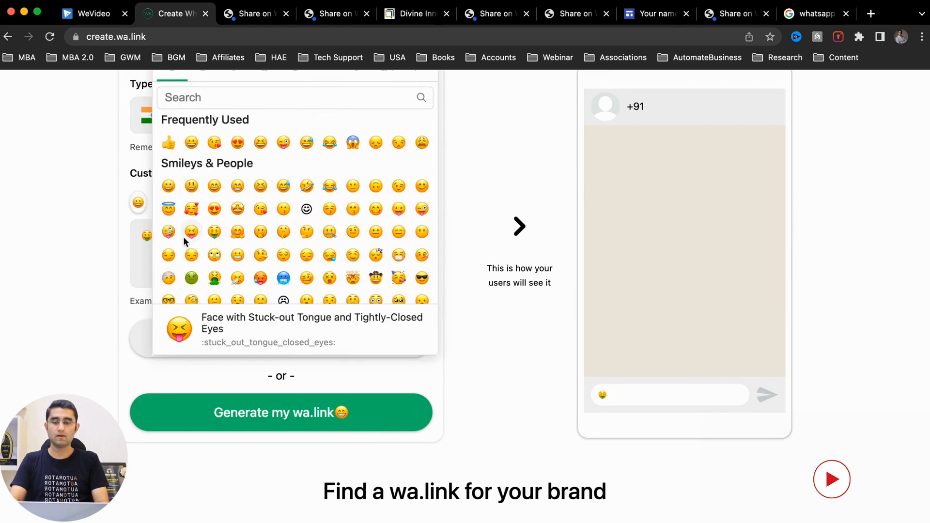